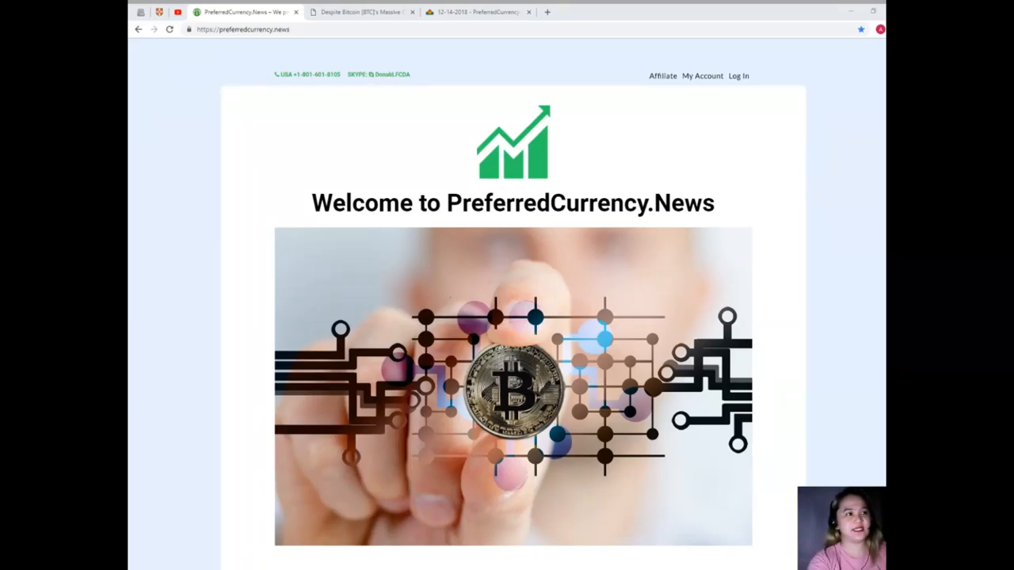
- Switch to the Bitcoin bear-market article and read down through the crypto-user growth chart and KYC'd quote
left_click(361, 12)
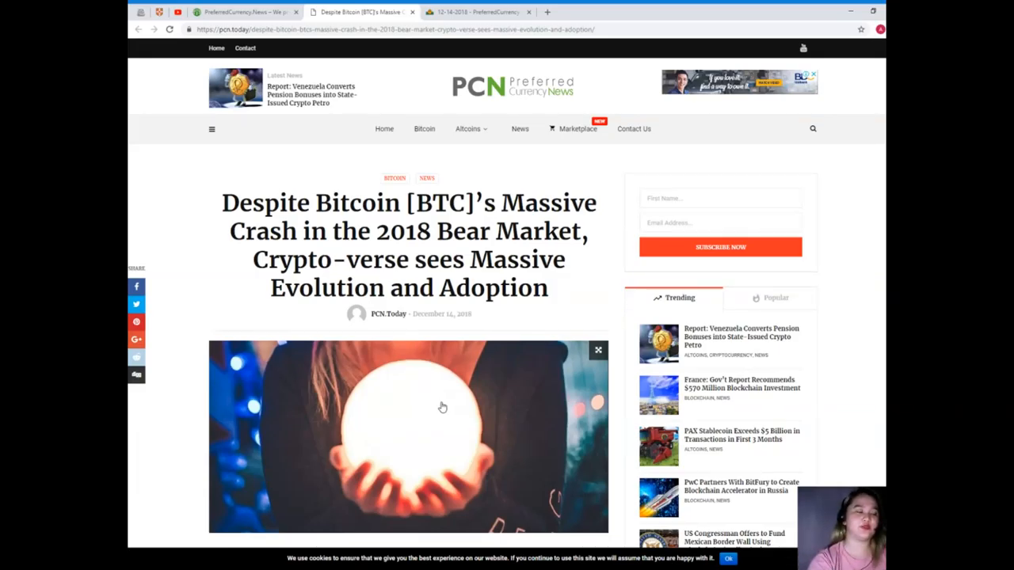
mouse_move(449, 408)
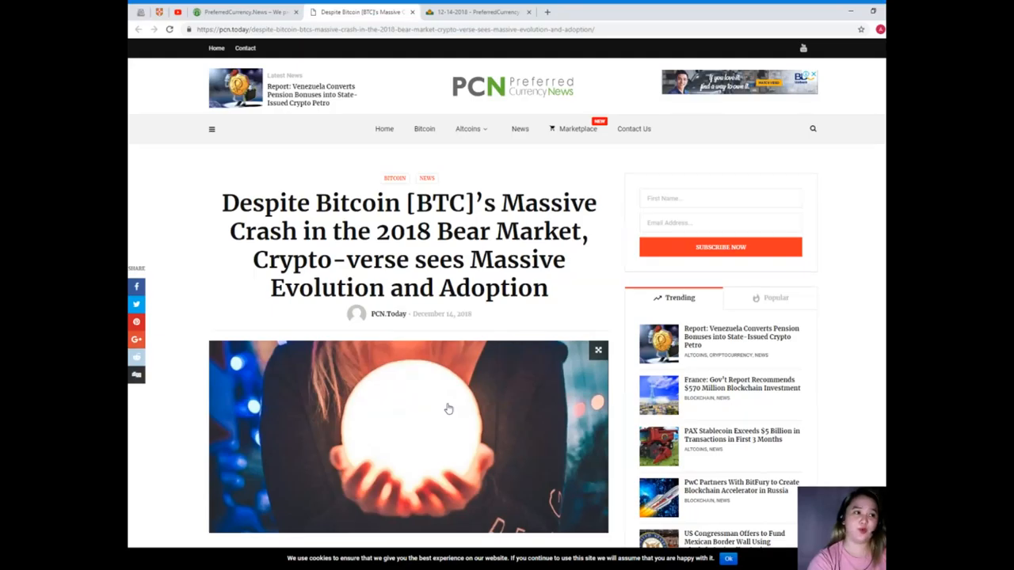
mouse_move(460, 355)
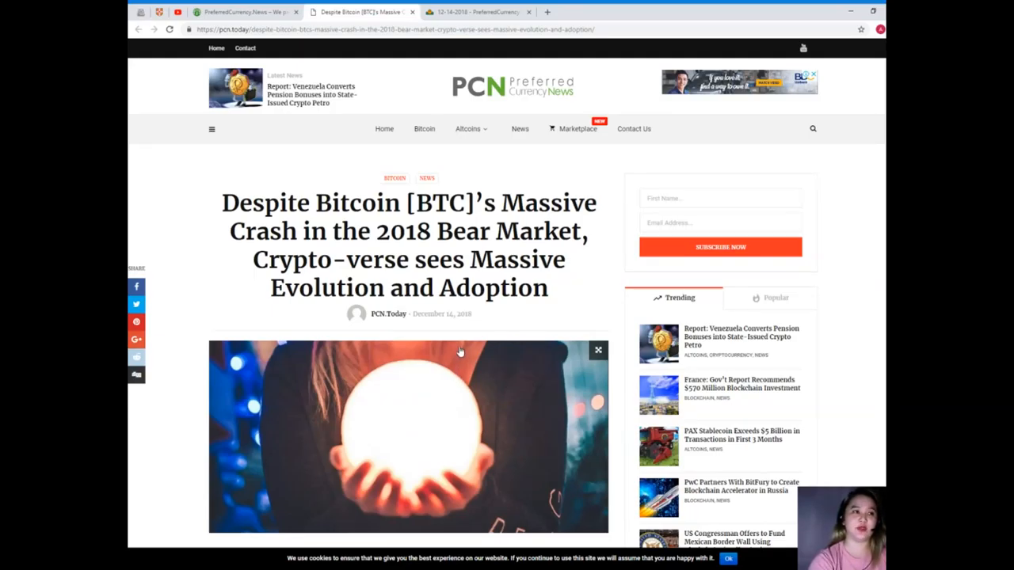
scroll("down", 3)
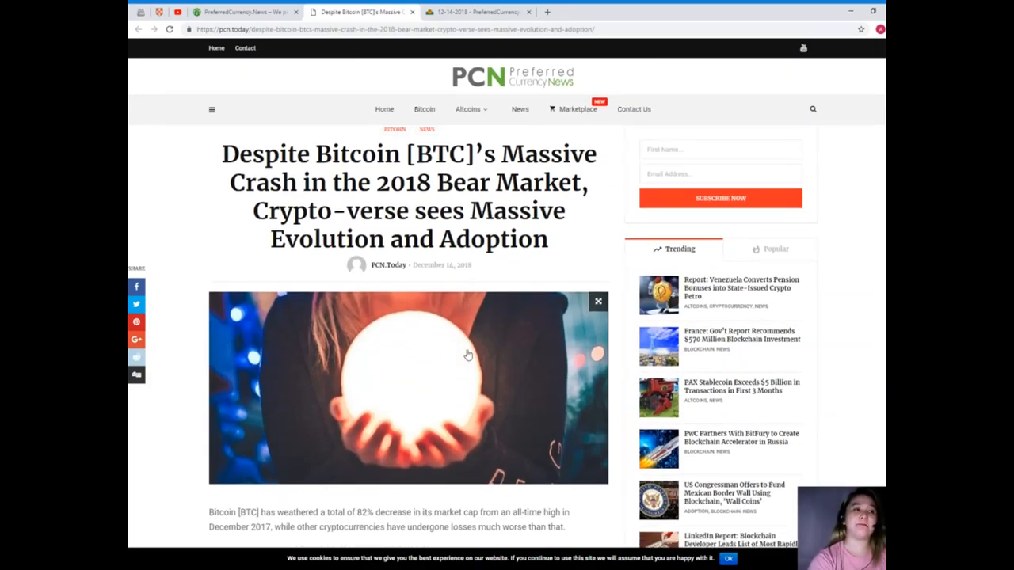
scroll("down", 3)
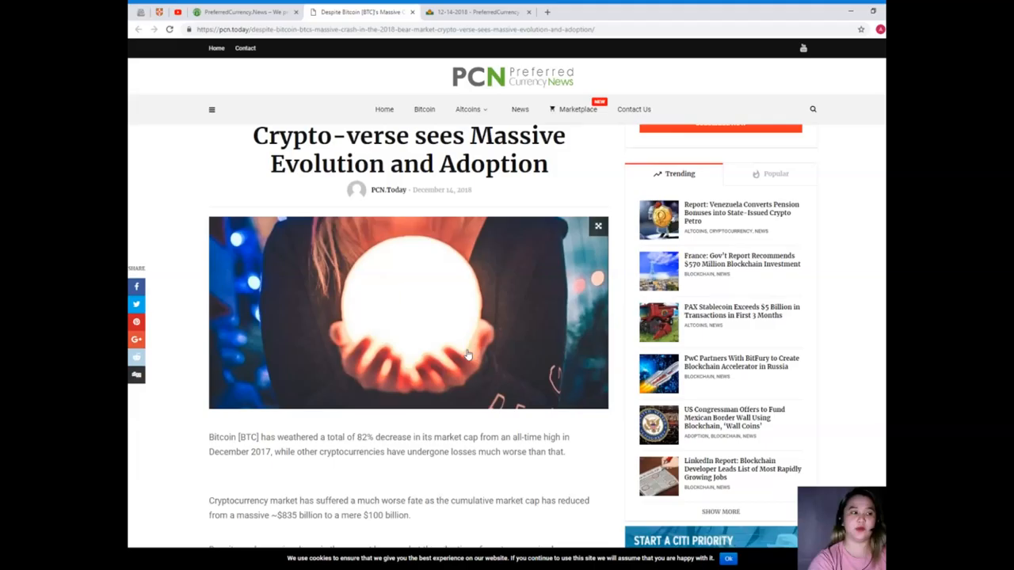
scroll("down", 3)
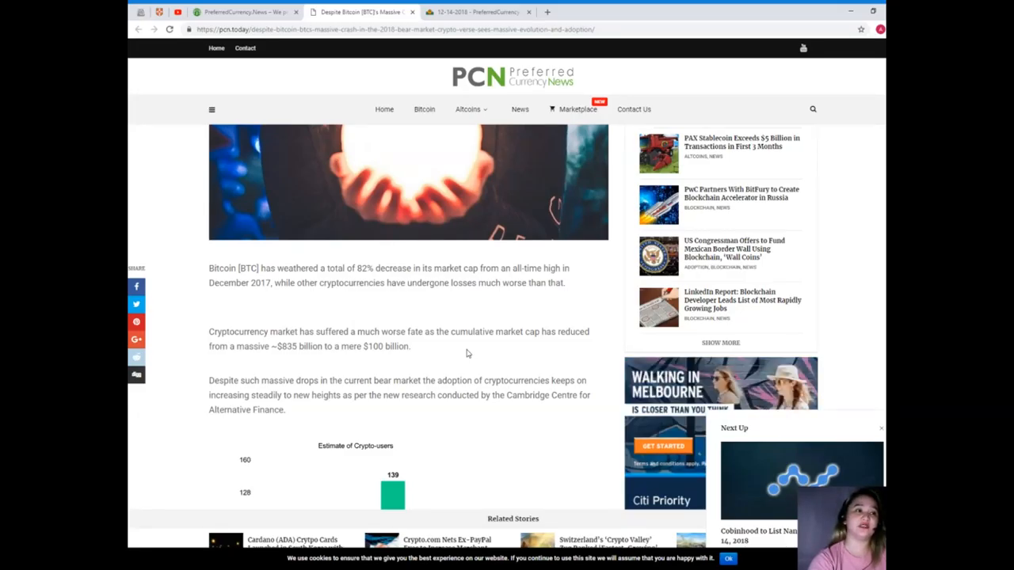
scroll("down", 3)
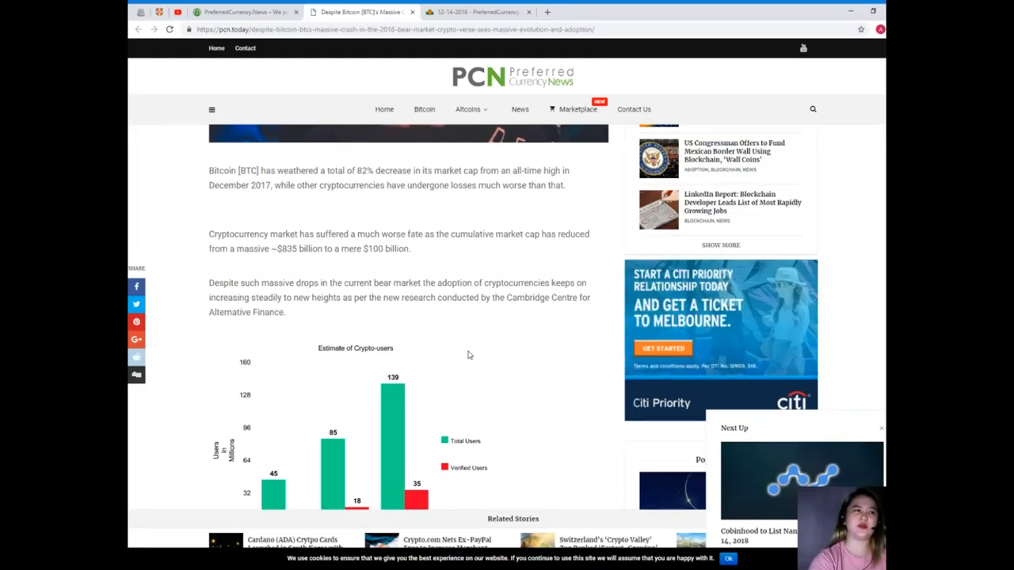
scroll("down", 3)
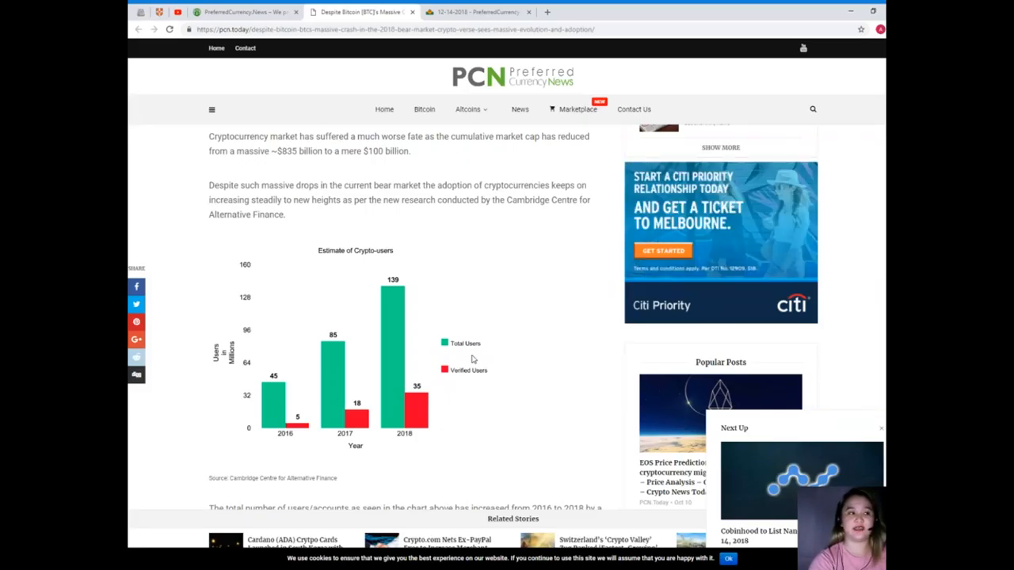
scroll("down", 3)
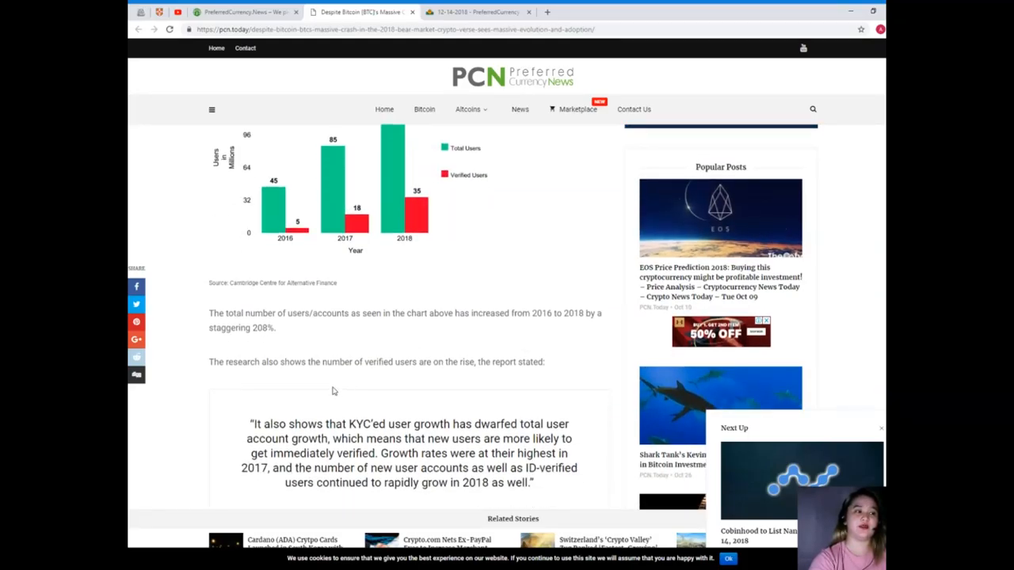
- Read on past the verified-users quote to the Geographic Distribution of the Cryptoasset Industry map
scroll("down", 3)
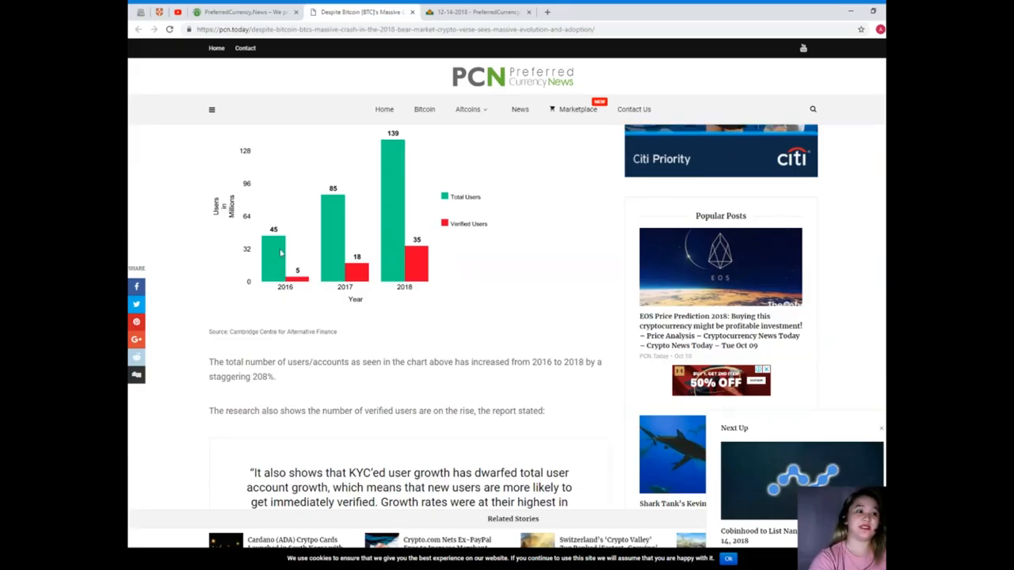
mouse_move(393, 149)
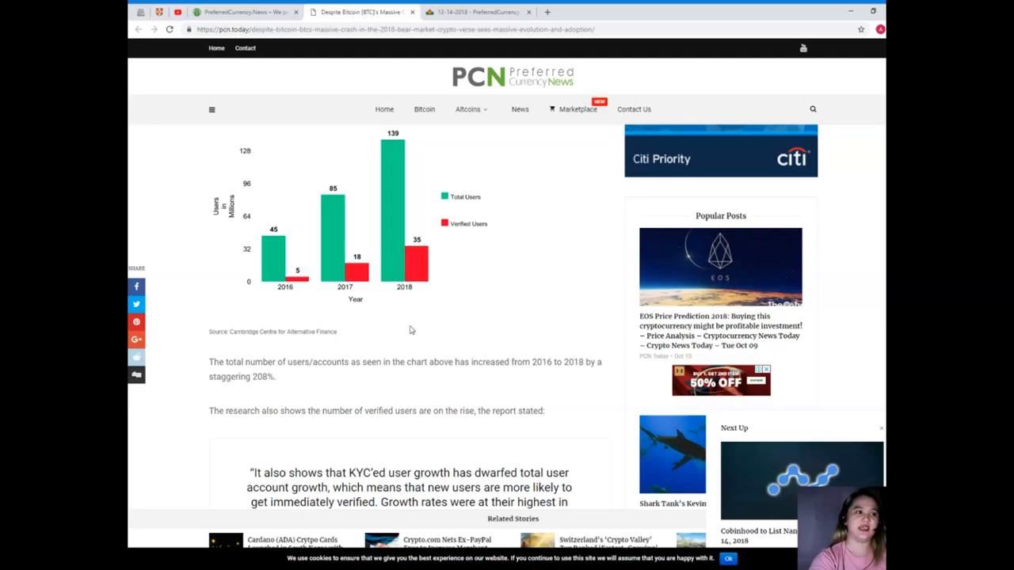
mouse_move(380, 355)
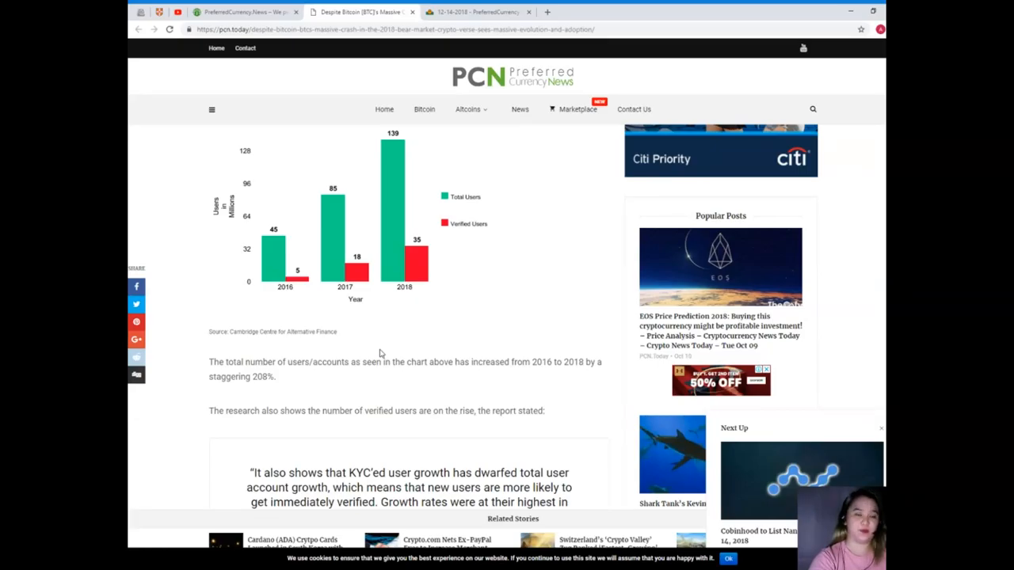
scroll("down", 3)
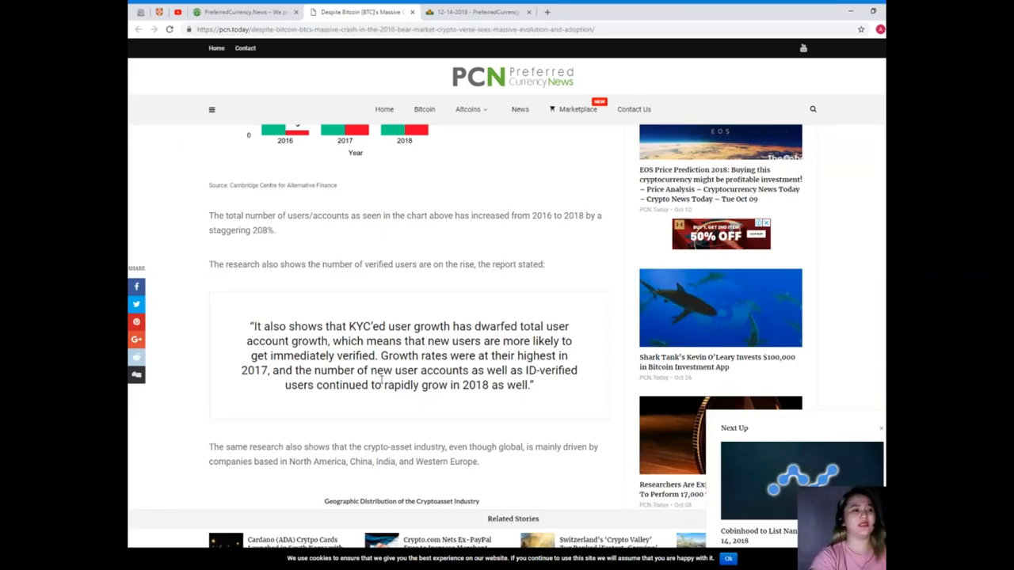
mouse_move(380, 421)
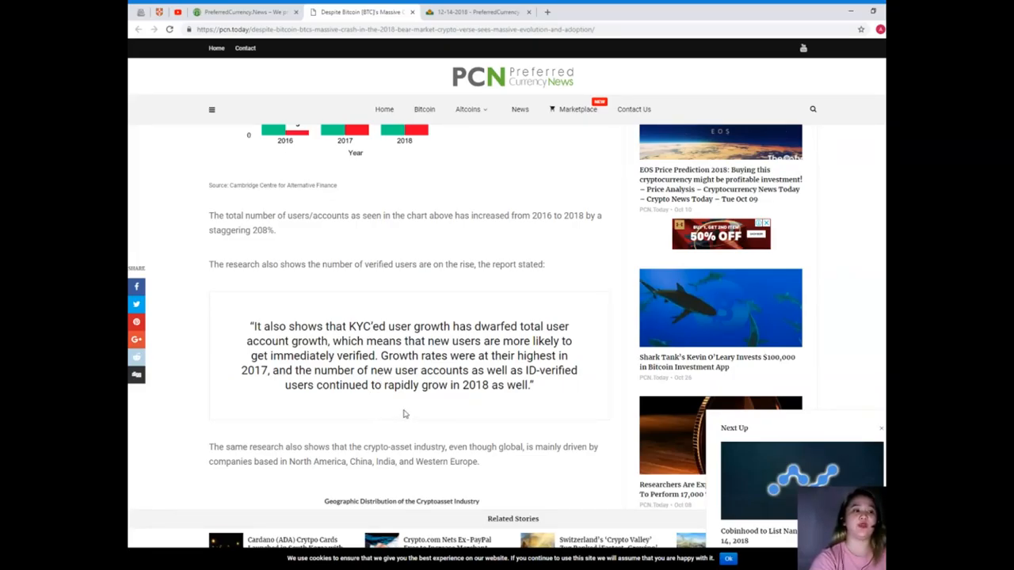
scroll("down", 3)
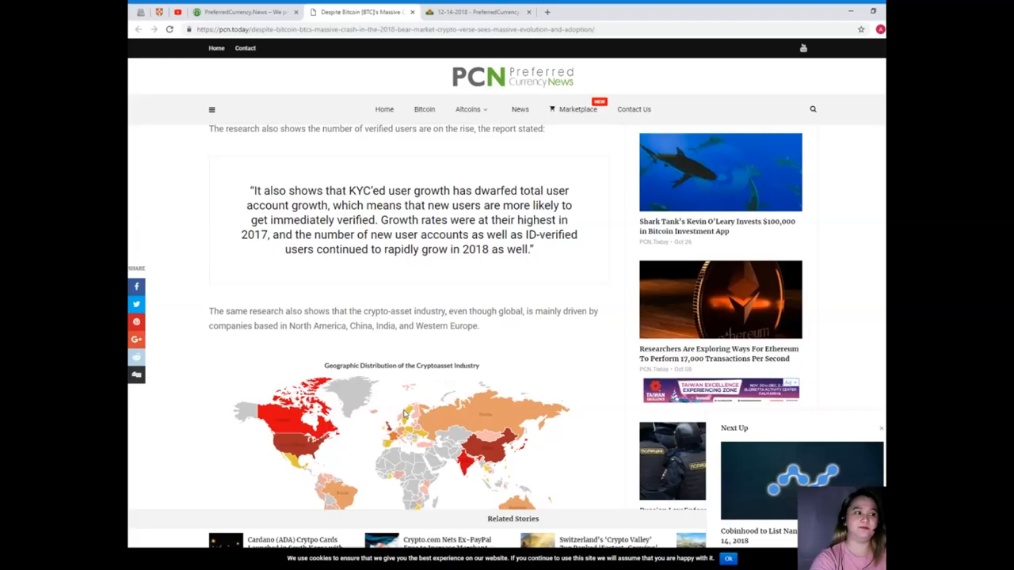
scroll("down", 3)
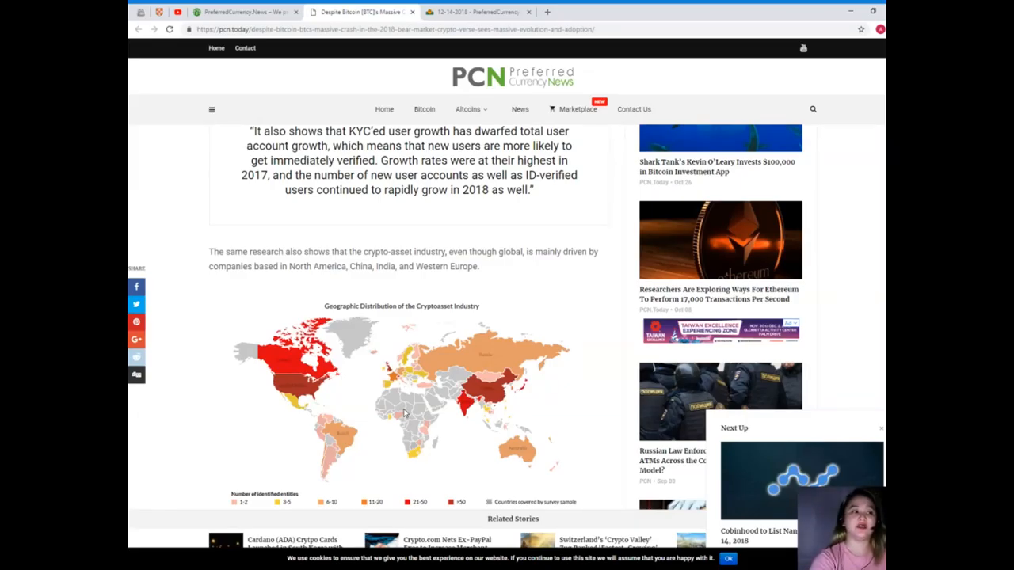
- Read to the article's end past the Delphi Digital balance-versus-addresses chart, settling on the verified-user quote
scroll("down", 3)
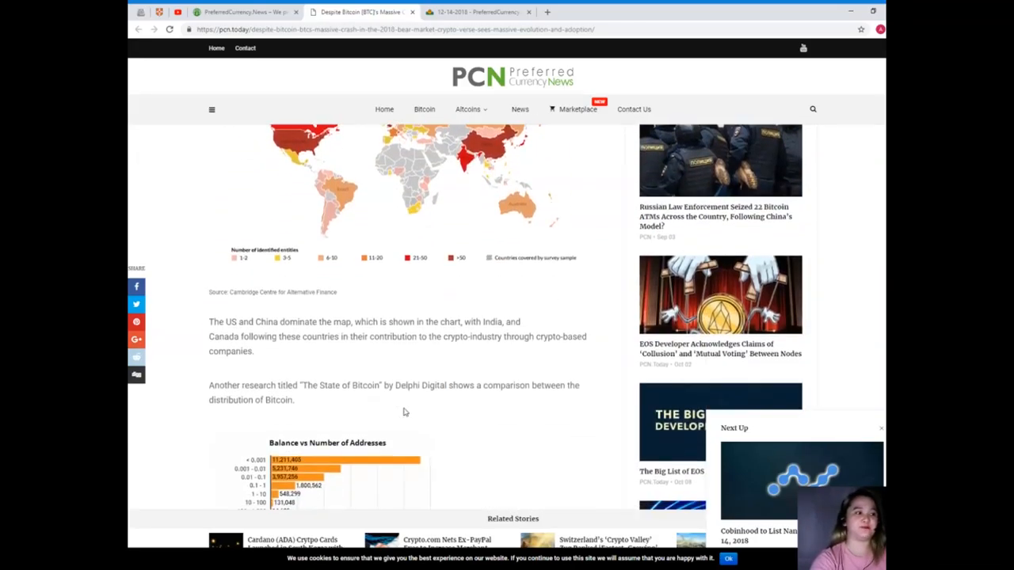
mouse_move(405, 395)
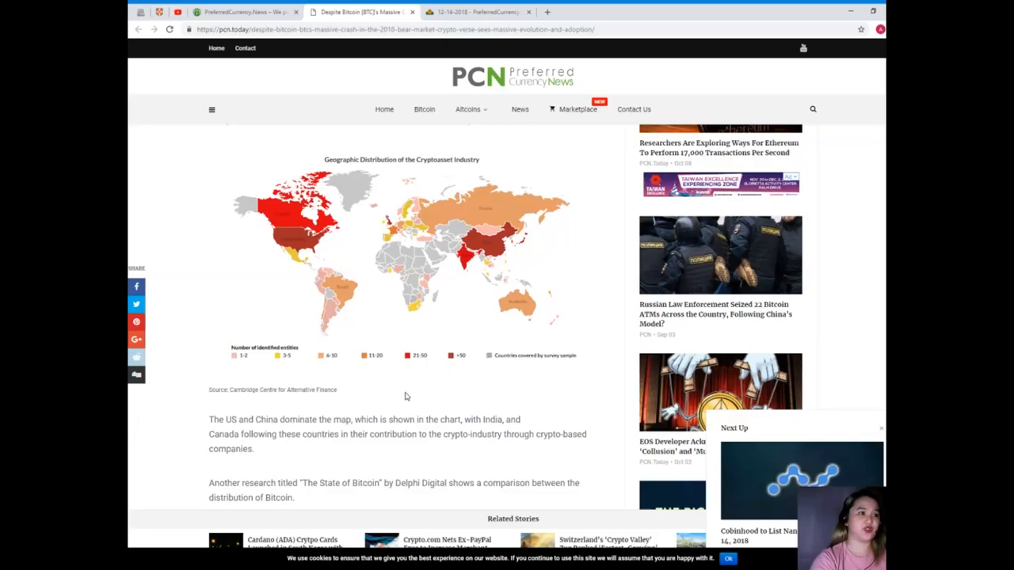
mouse_move(377, 350)
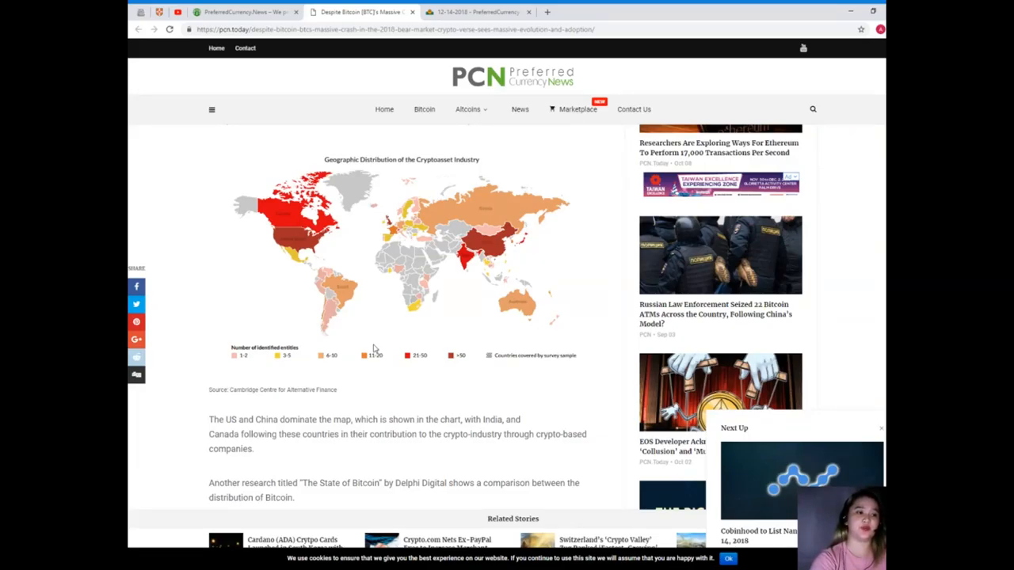
scroll("down", 3)
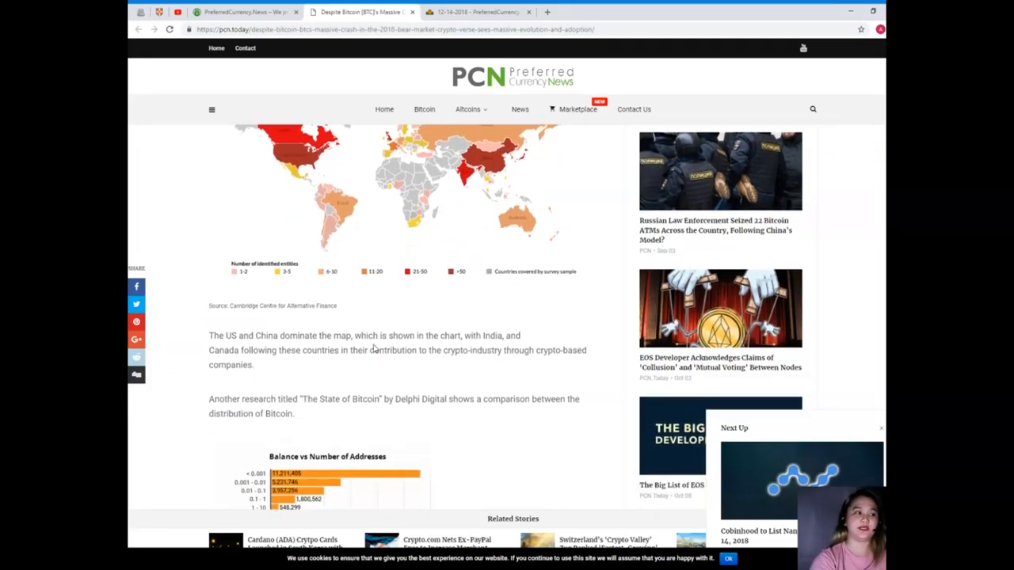
scroll("down", 3)
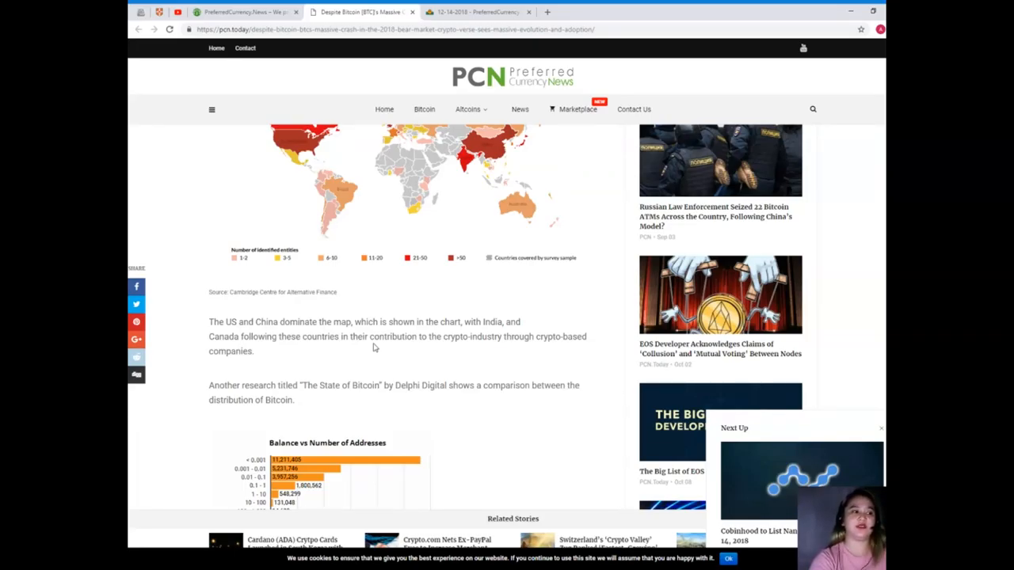
scroll("down", 3)
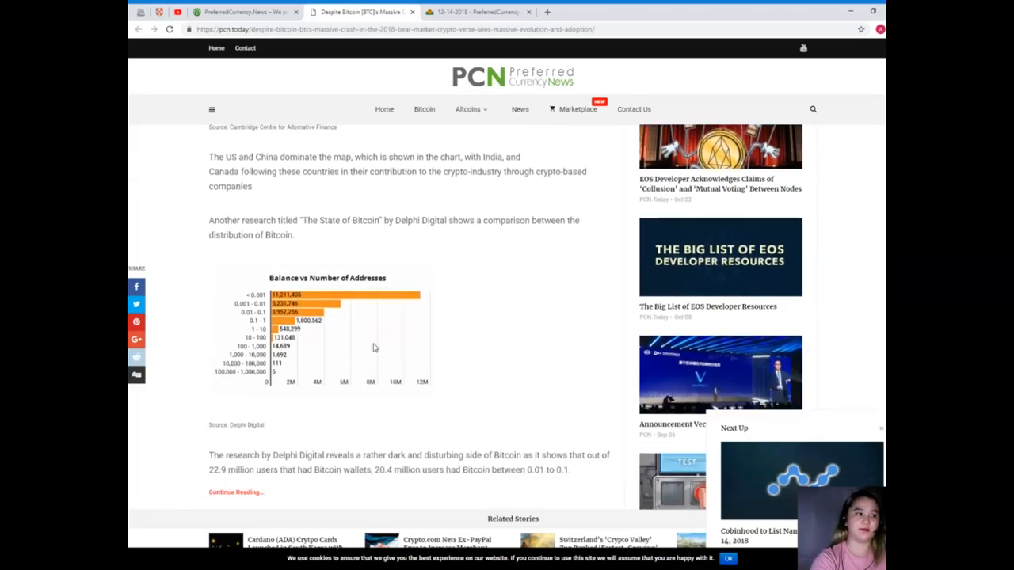
scroll("down", 3)
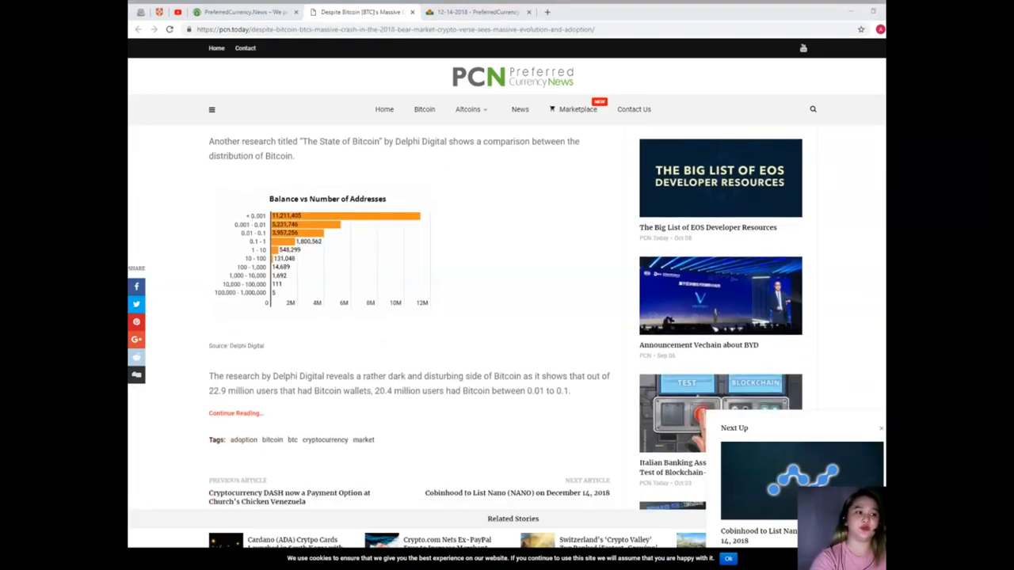
scroll("down", 3)
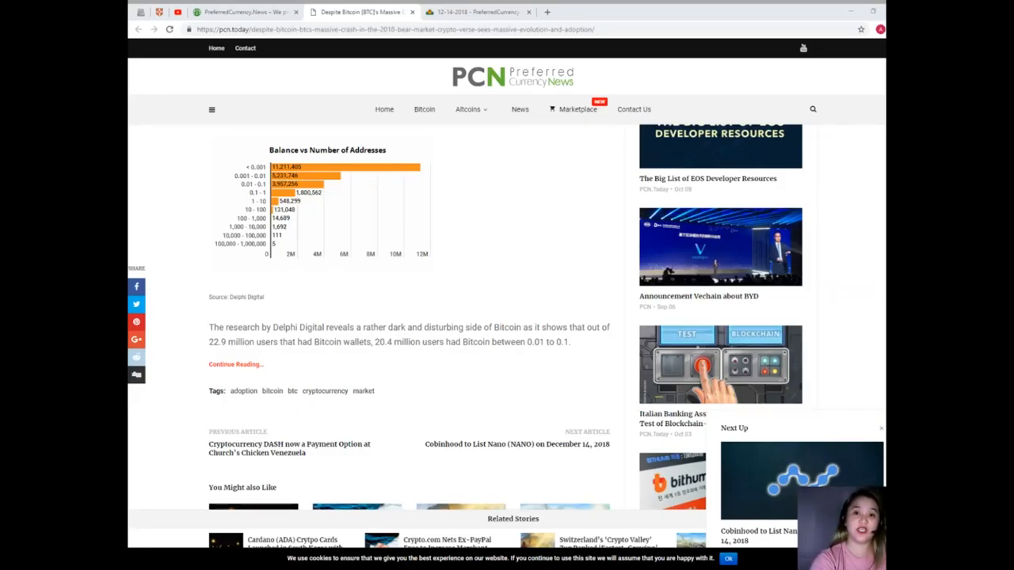
scroll("down", 3)
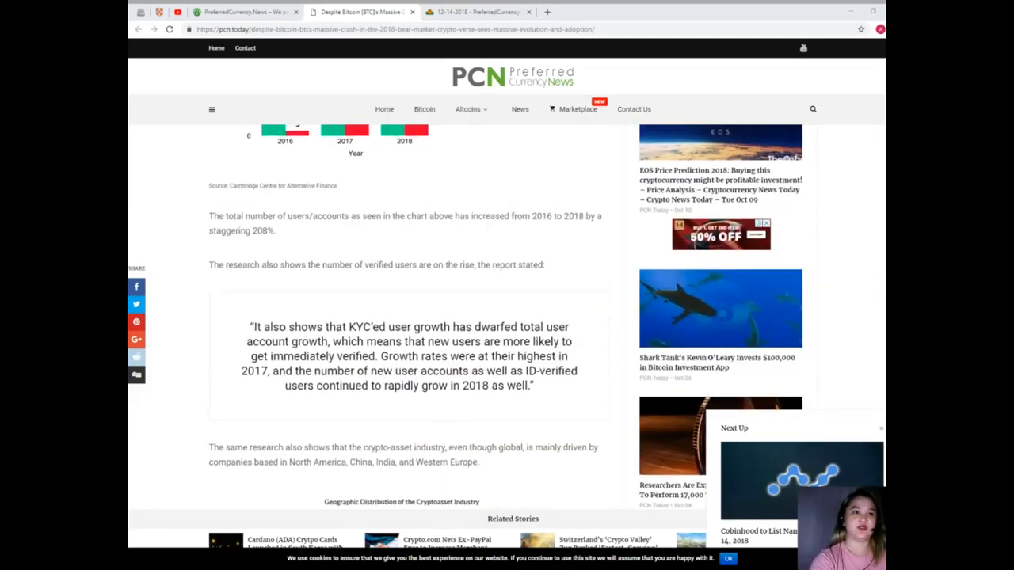
- Scroll back to the headline about Bitcoin's 2018 bear-market crash and crypto adoption
scroll("up", 3)
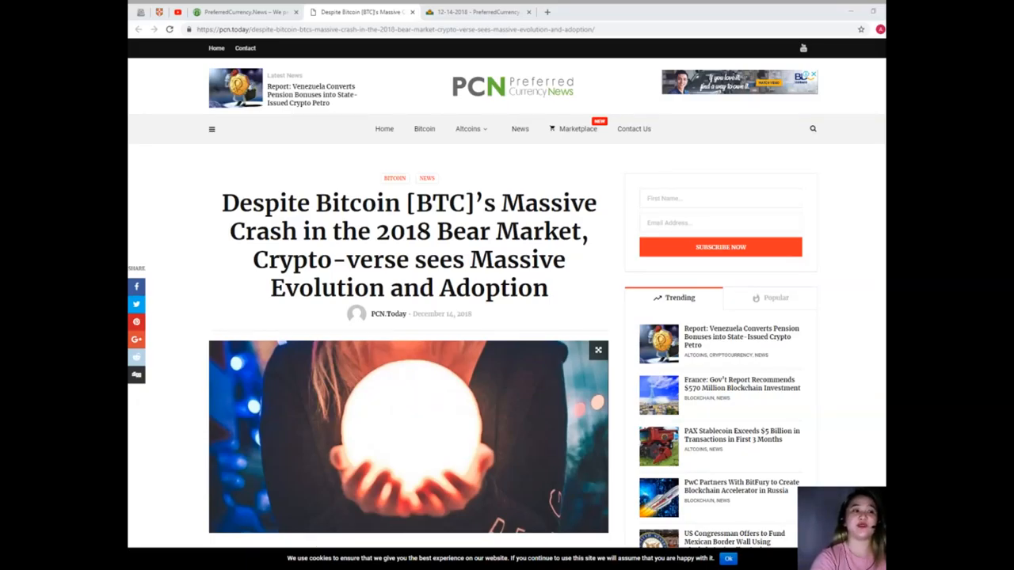
mouse_move(560, 486)
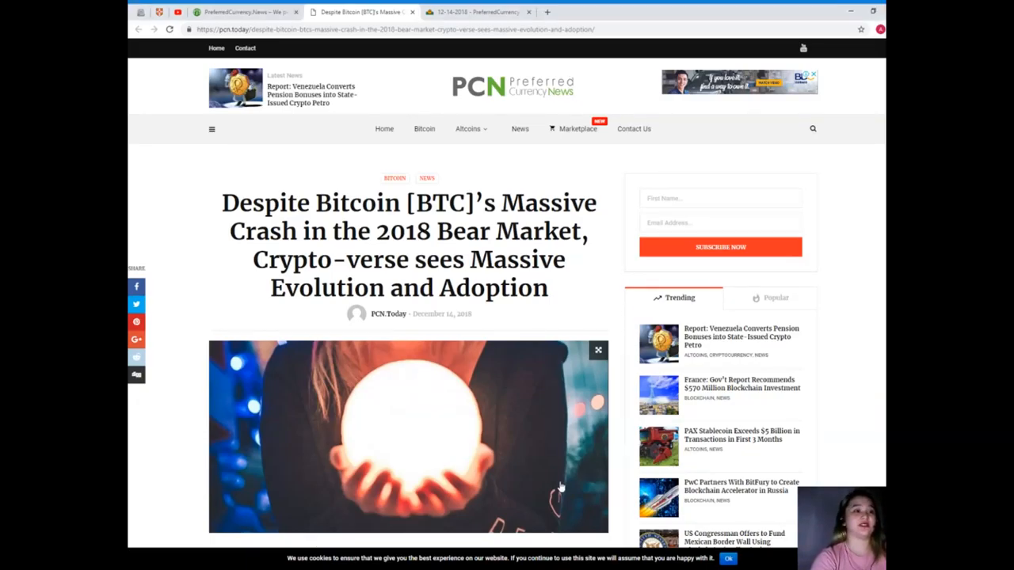
mouse_move(519, 374)
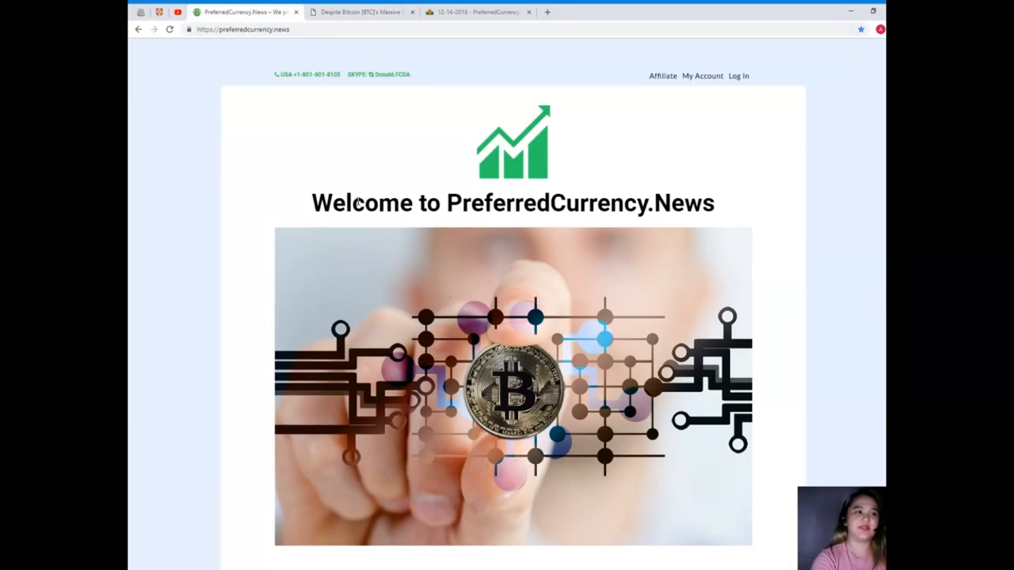
scroll("down", 3)
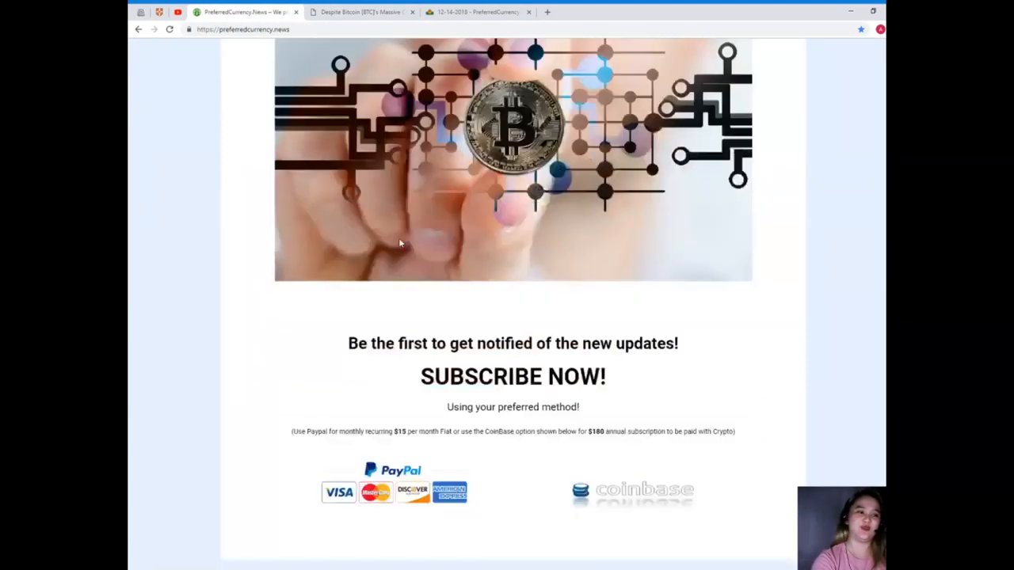
scroll("down", 3)
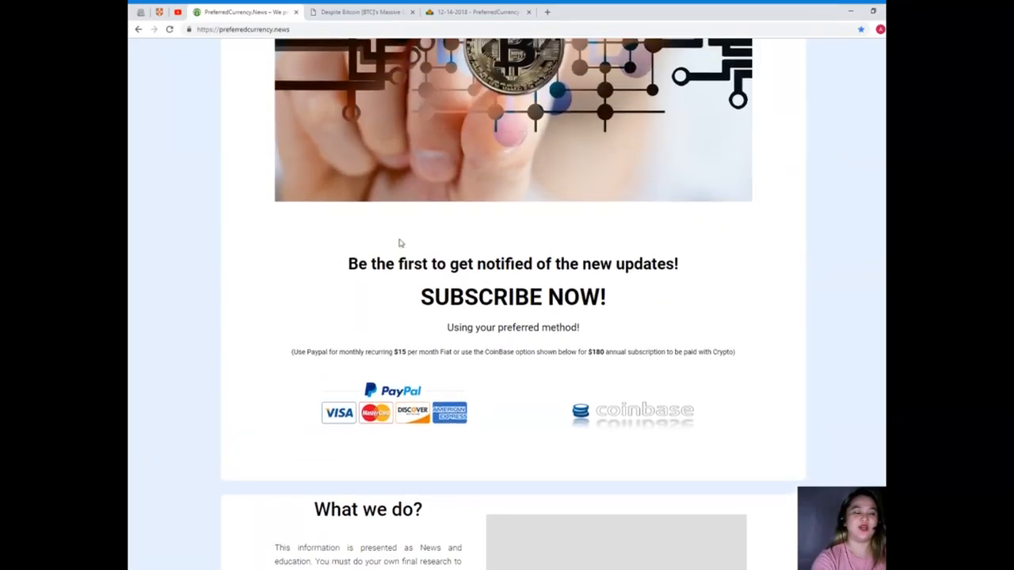
scroll("down", 3)
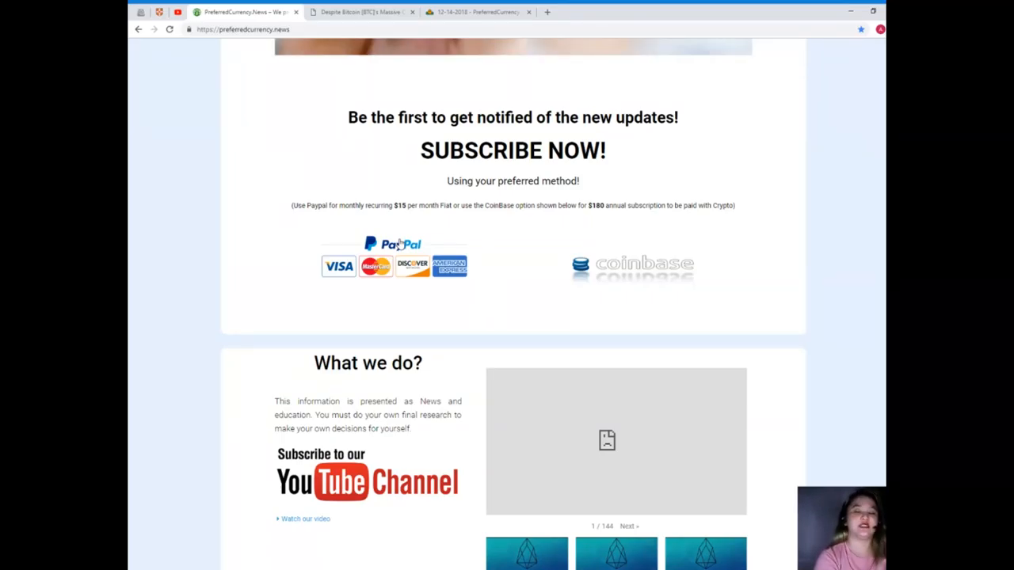
scroll("up", 3)
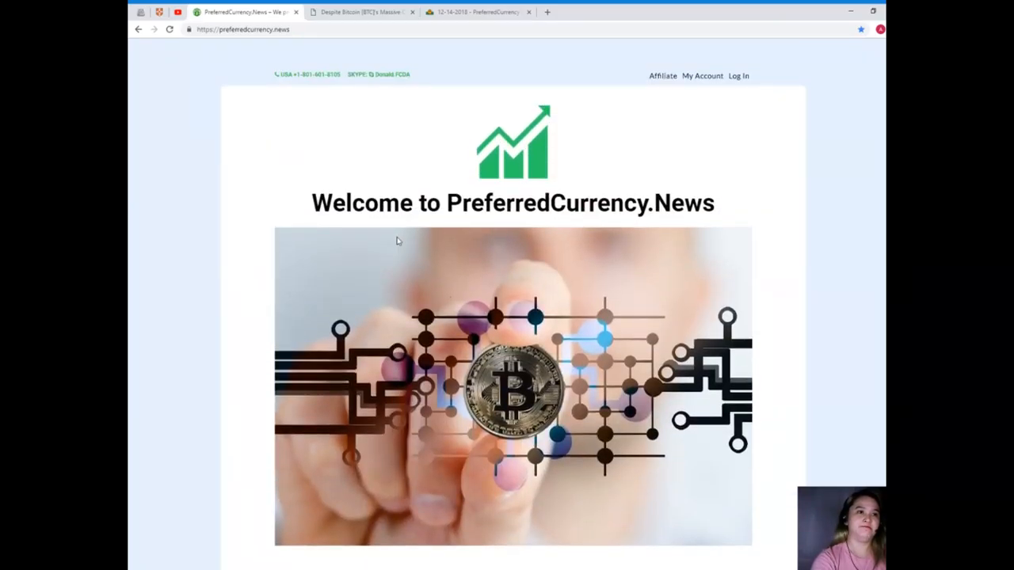
mouse_move(424, 55)
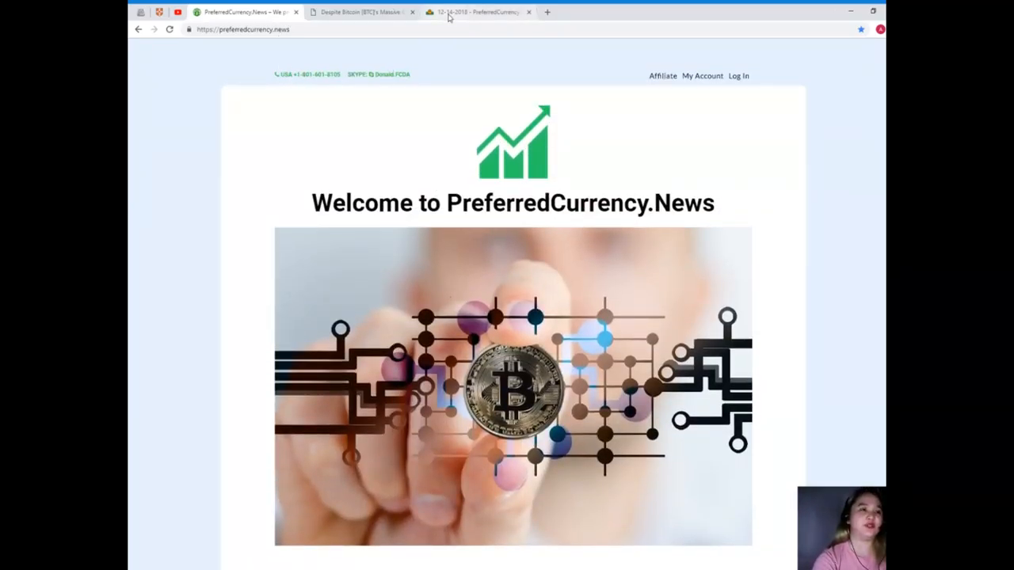
- Switch to the archived 12-14-2018 EOS newsletter and read down through its Telegram promo and EOS links
left_click(475, 11)
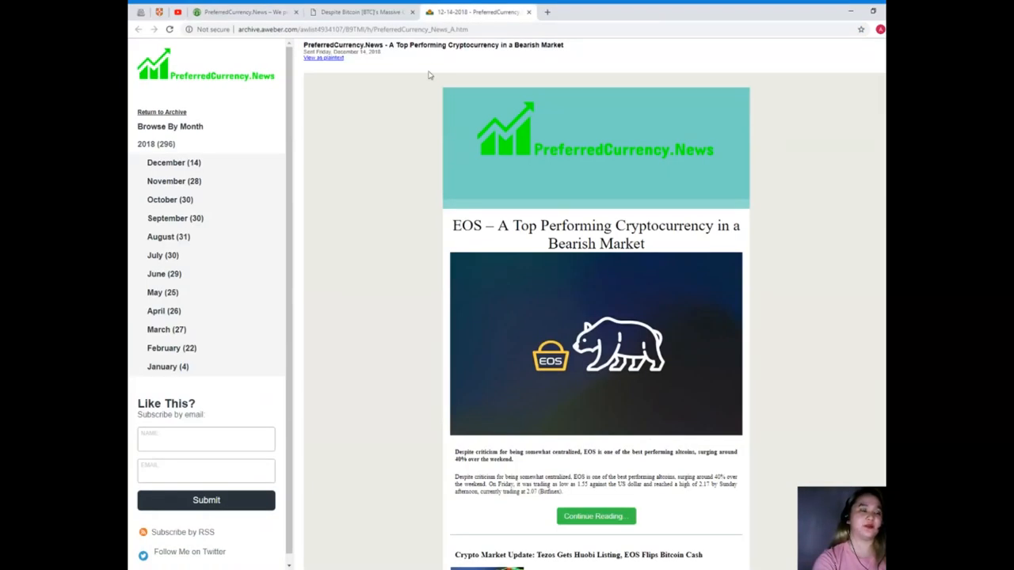
mouse_move(396, 426)
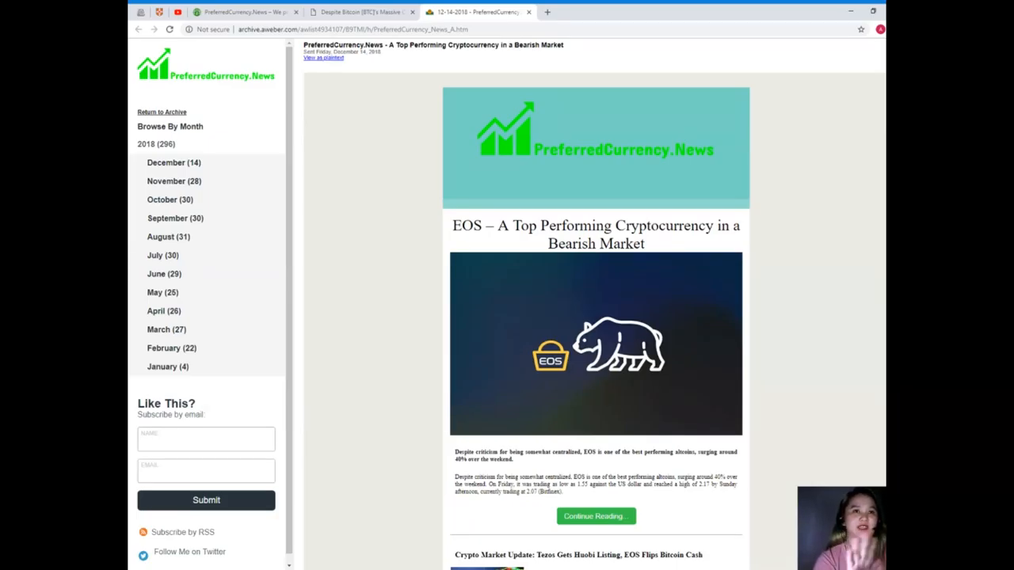
scroll("down", 3)
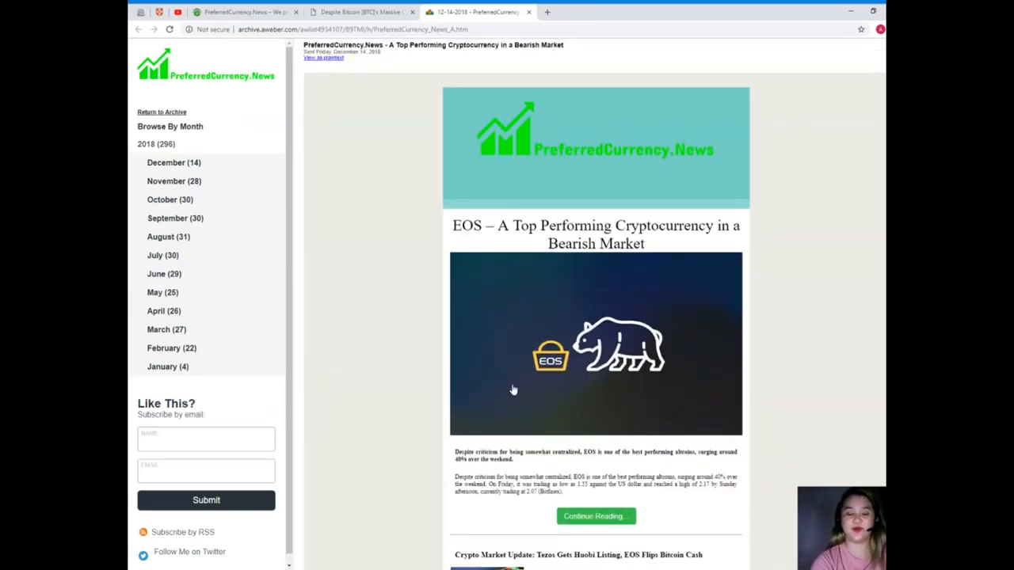
scroll("down", 3)
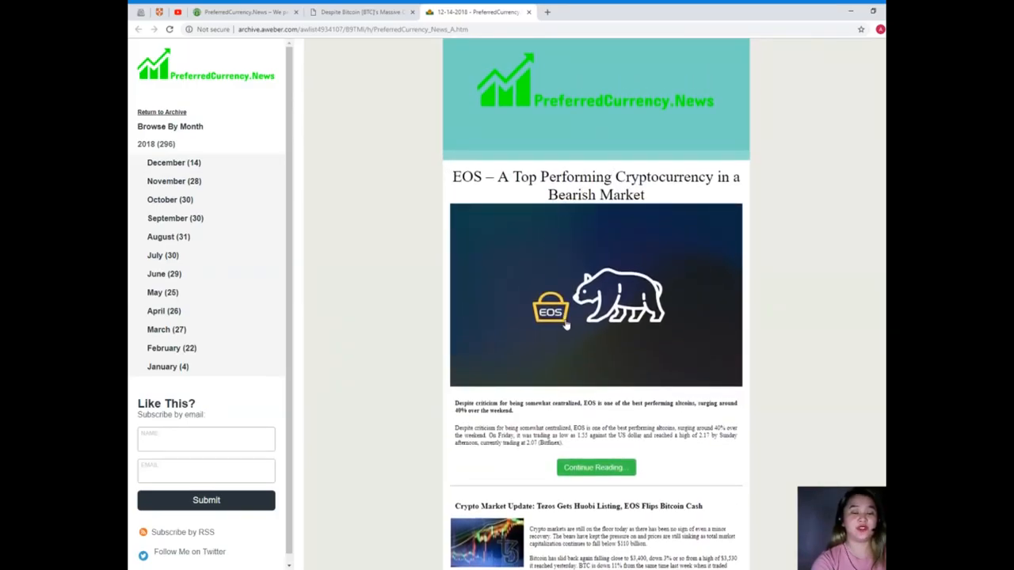
scroll("down", 3)
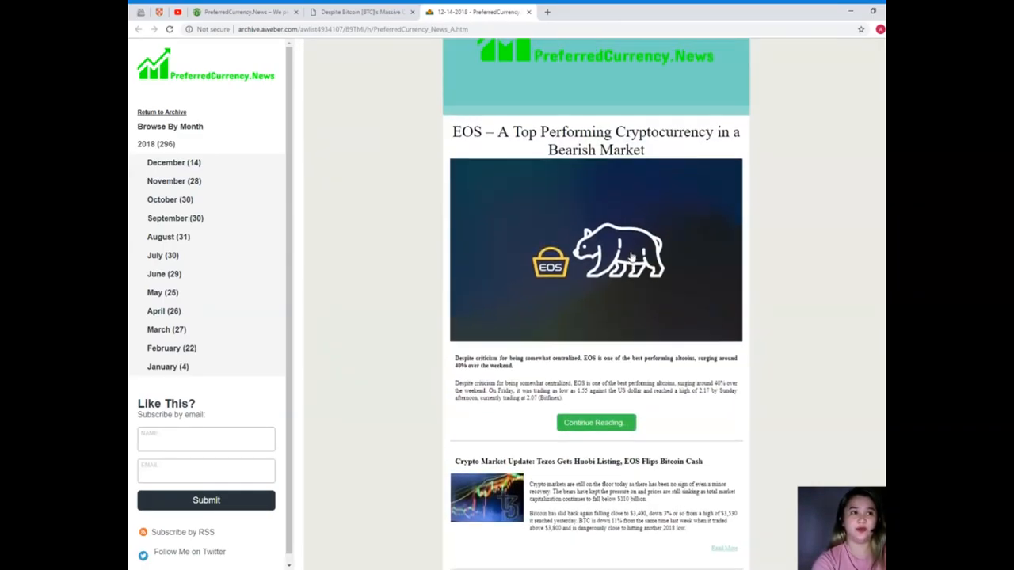
scroll("down", 3)
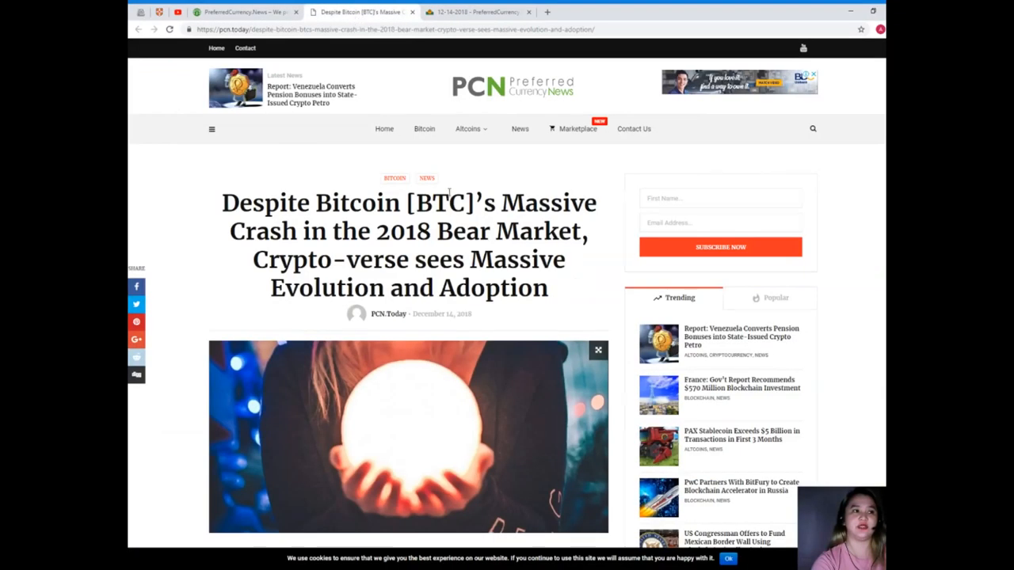
scroll("down", 3)
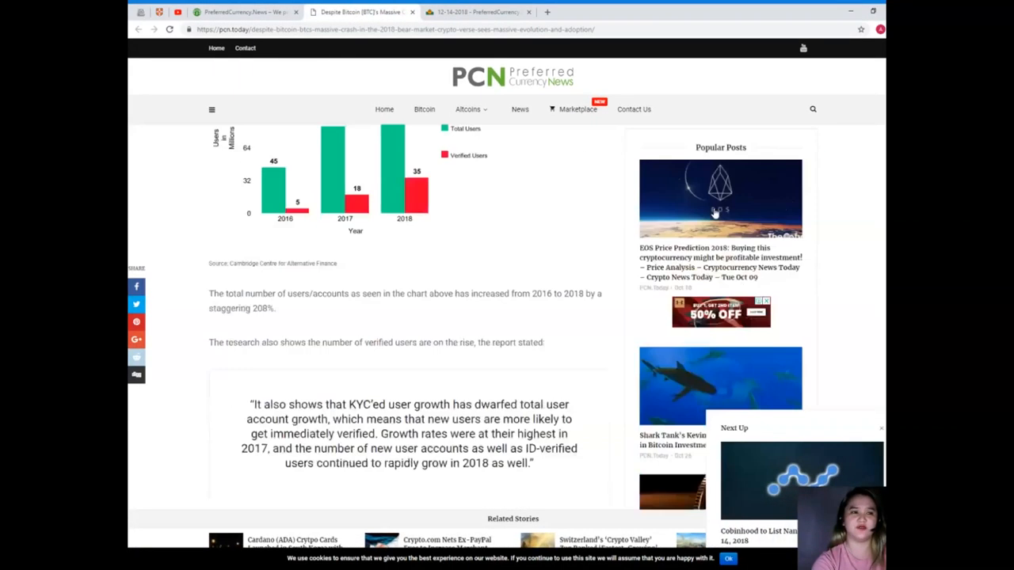
scroll("down", 3)
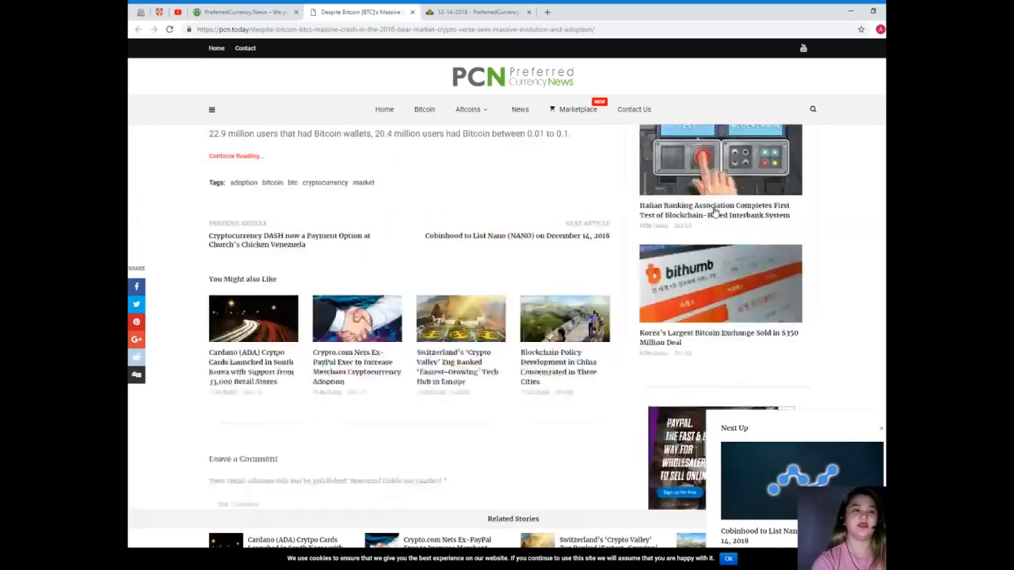
scroll("up", 3)
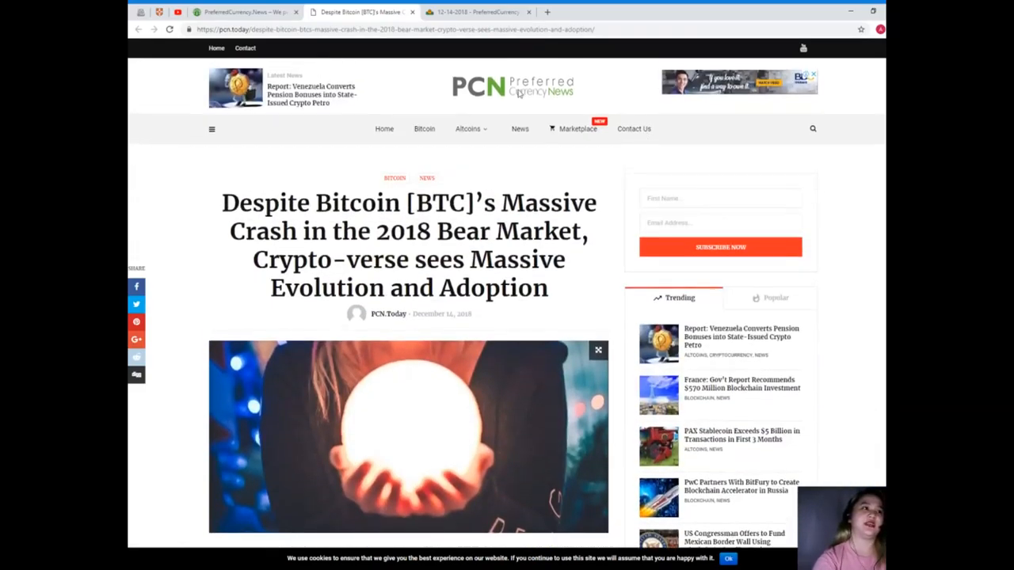
- Return to the newsletter and continue down to where Donald's Research List is introduced
left_click(476, 11)
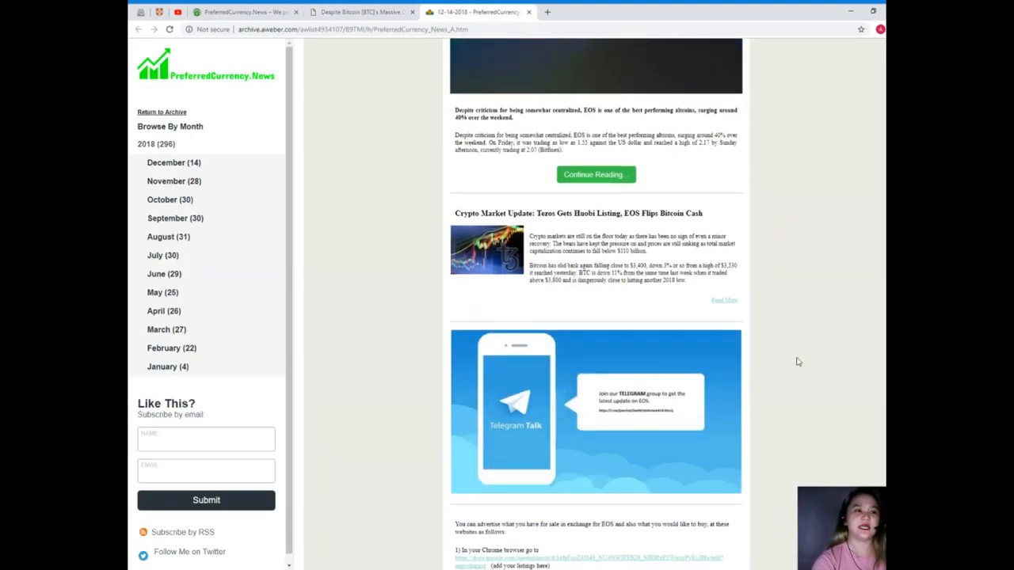
scroll("down", 3)
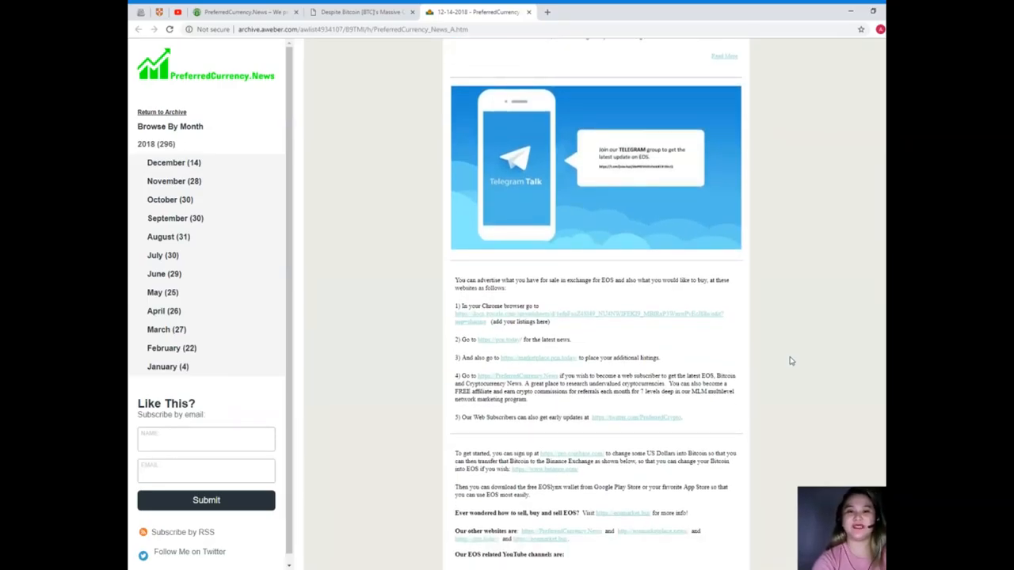
mouse_move(750, 342)
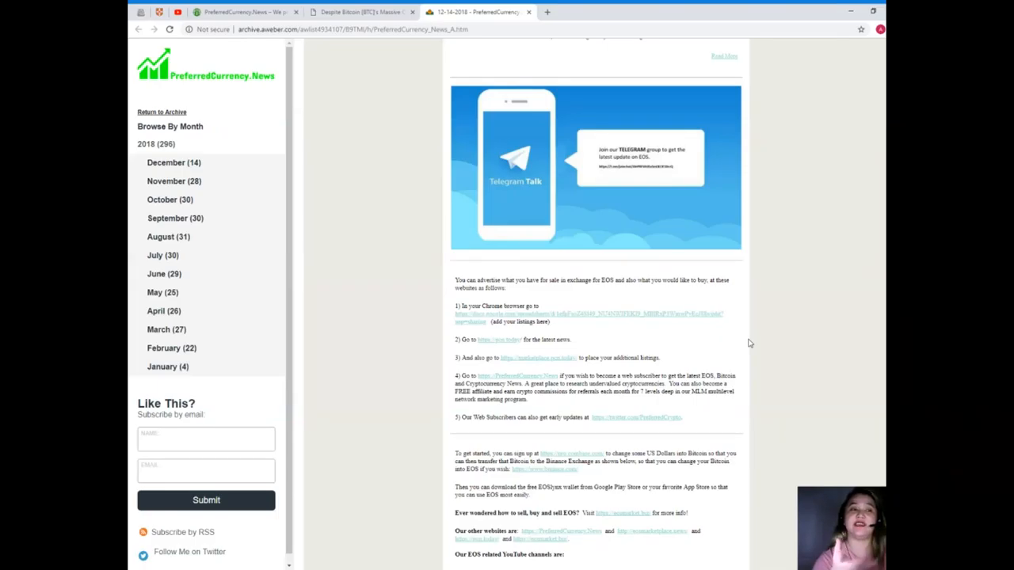
mouse_move(741, 263)
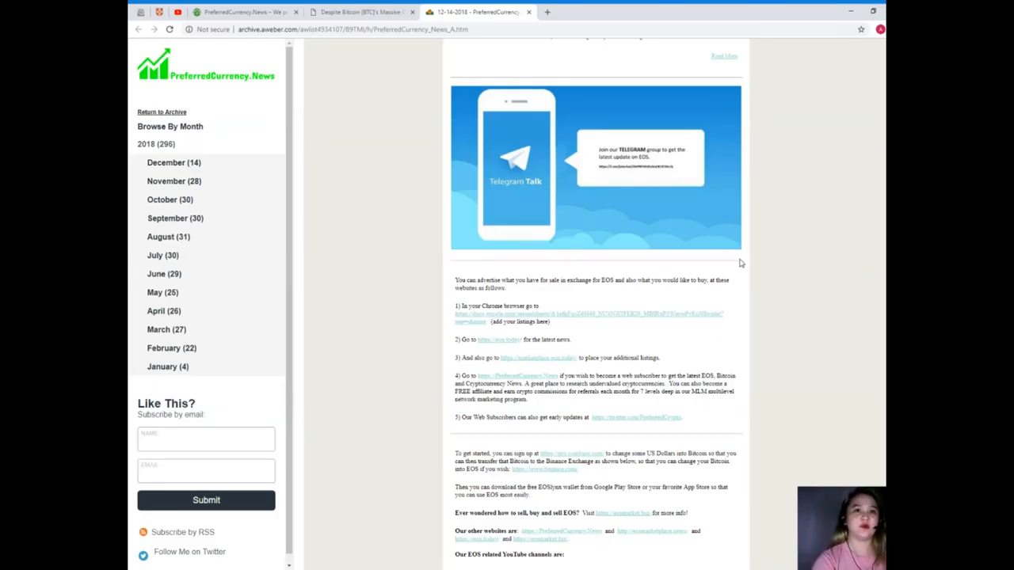
scroll("down", 3)
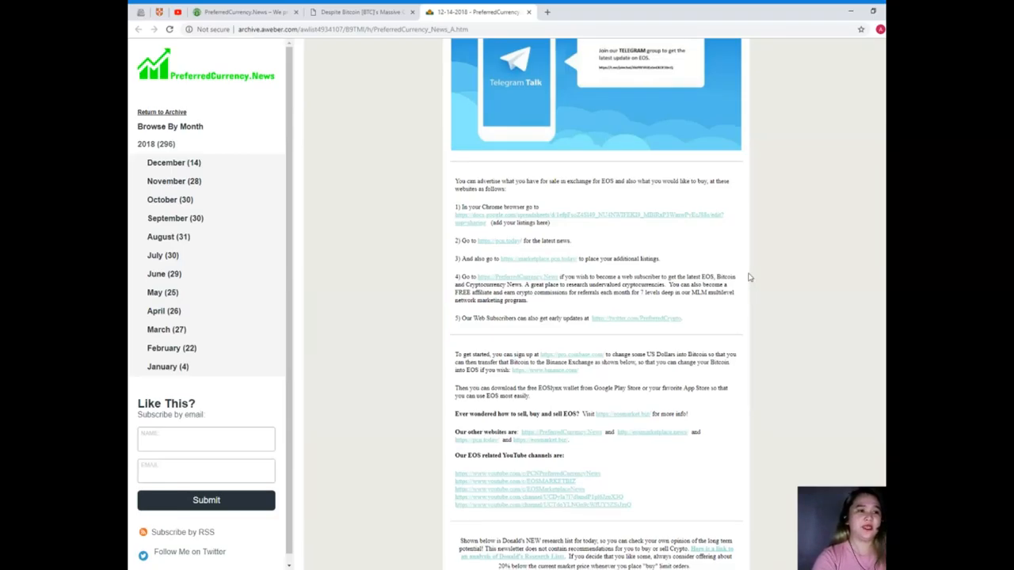
scroll("down", 3)
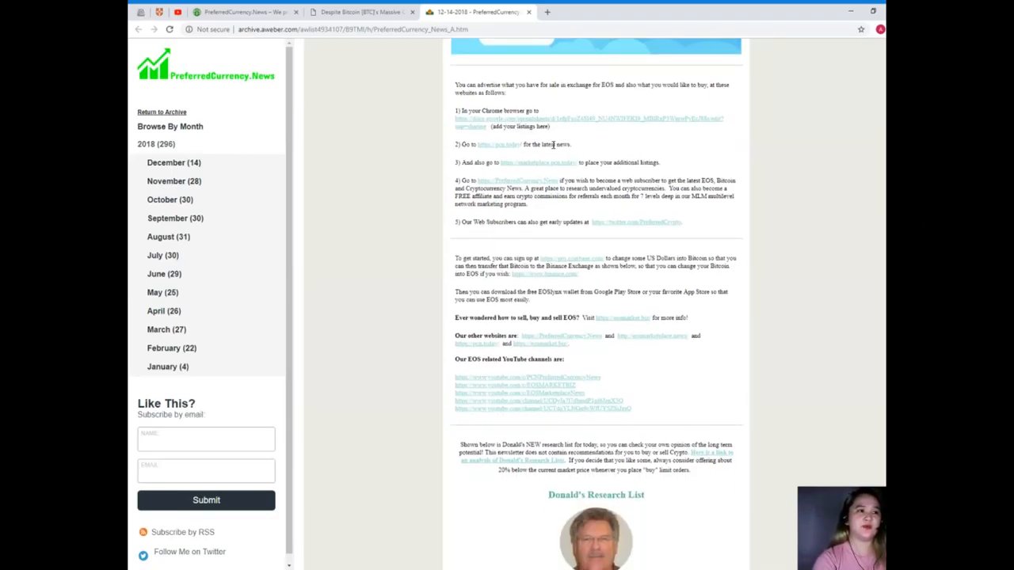
mouse_move(595, 307)
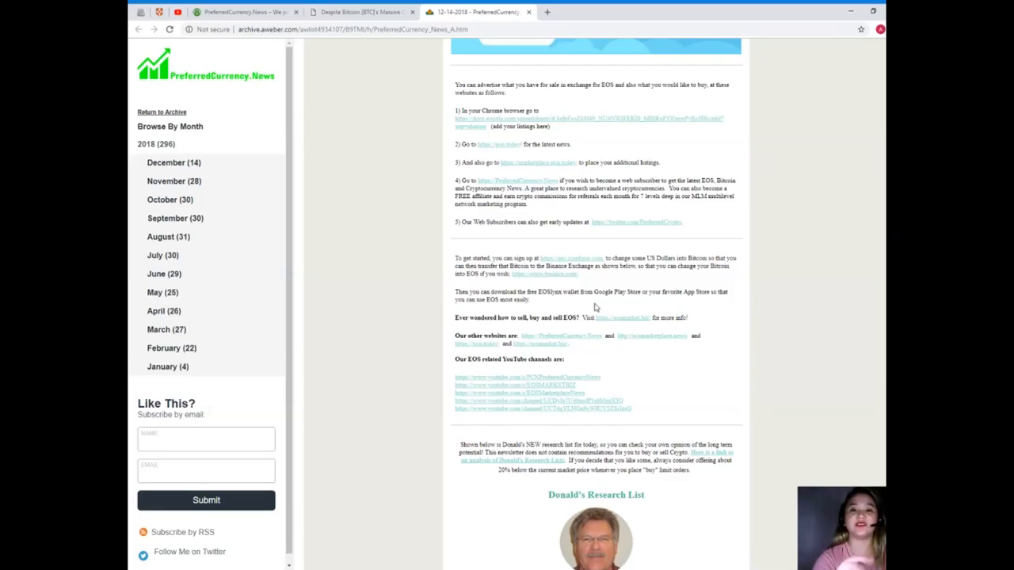
scroll("down", 3)
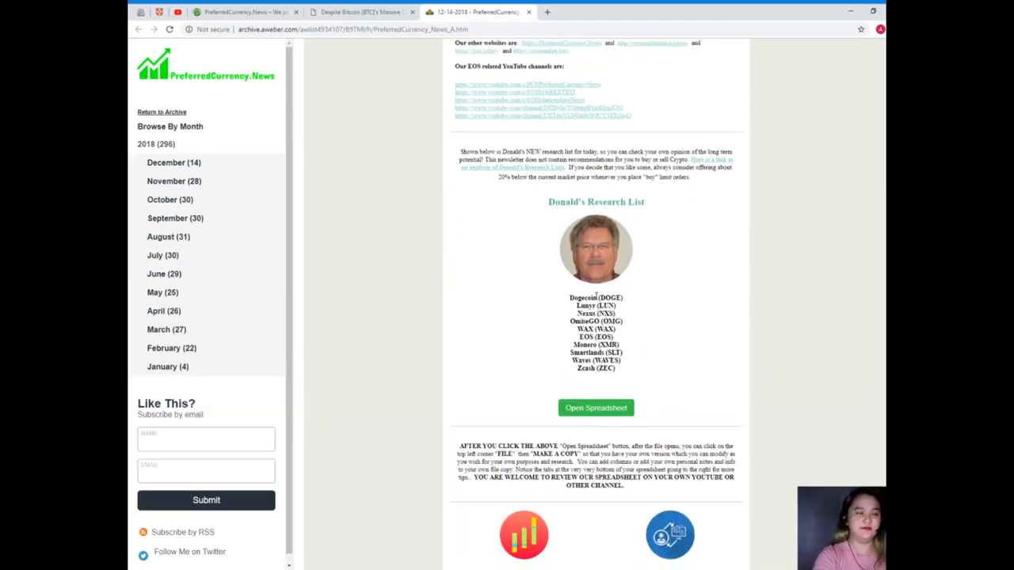
- Open Donald's Research List spreadsheet from the newsletter and bring up its new Google Sheets tab
scroll("down", 3)
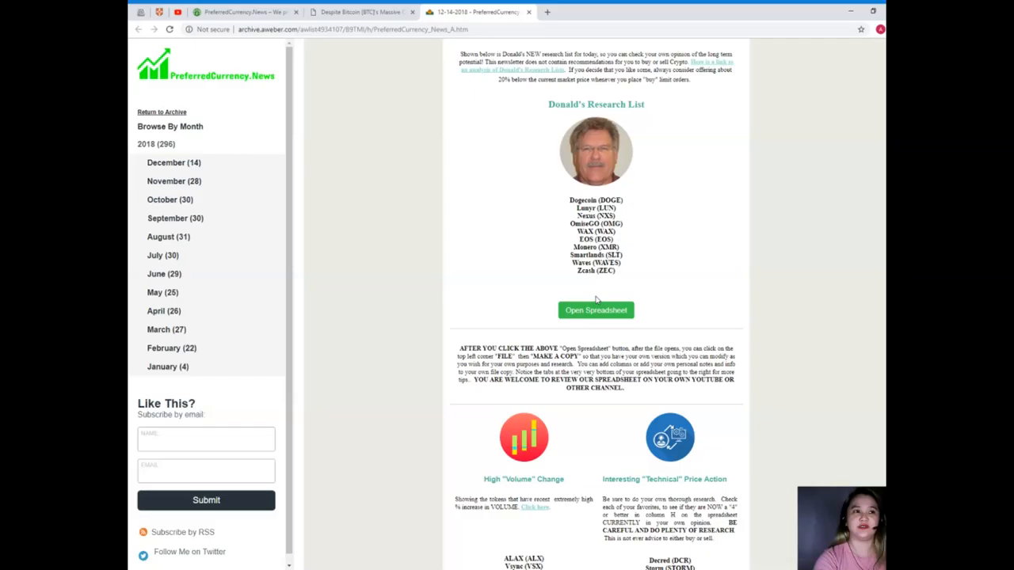
mouse_move(630, 133)
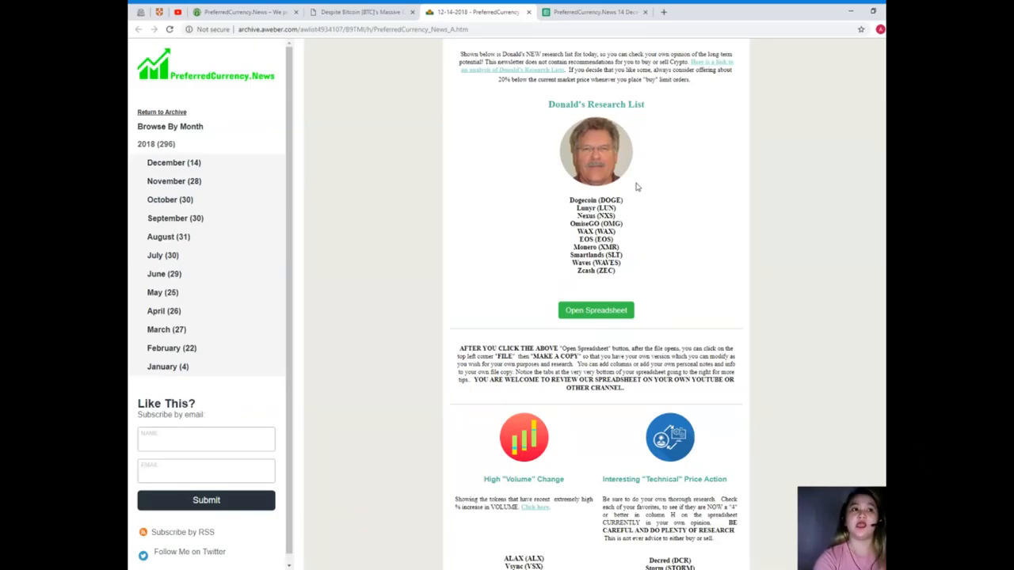
left_click(594, 11)
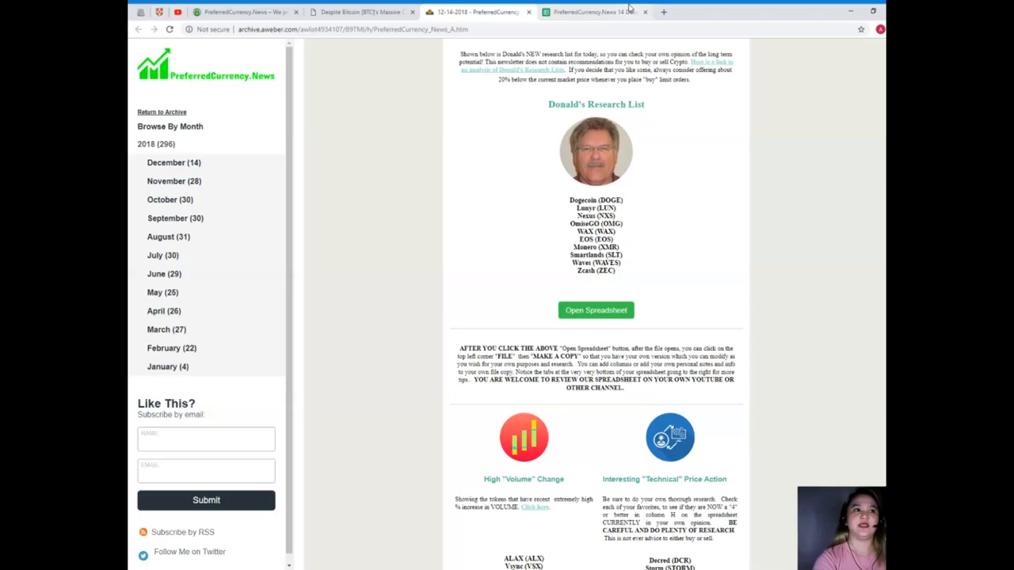
left_click(596, 308)
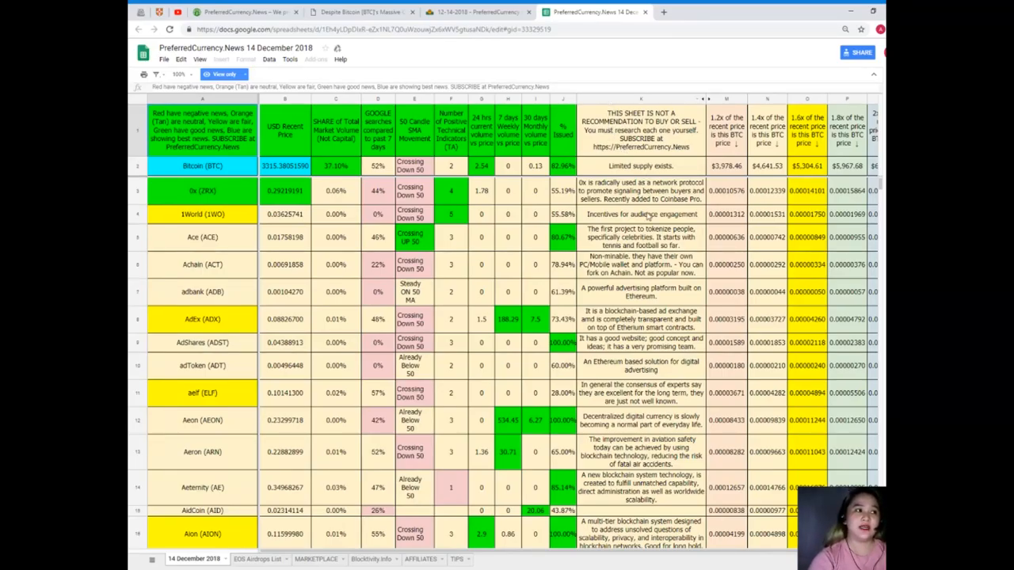
- Scroll the 14 December 2018 research list of coin rows from Bitcoin through AdCoin with their price columns
scroll("down", 3)
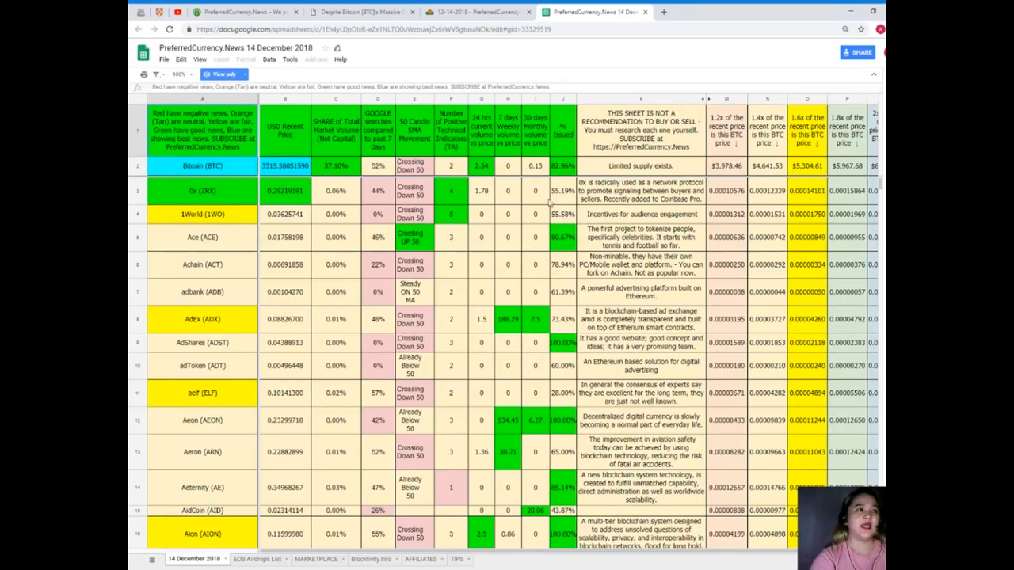
mouse_move(478, 276)
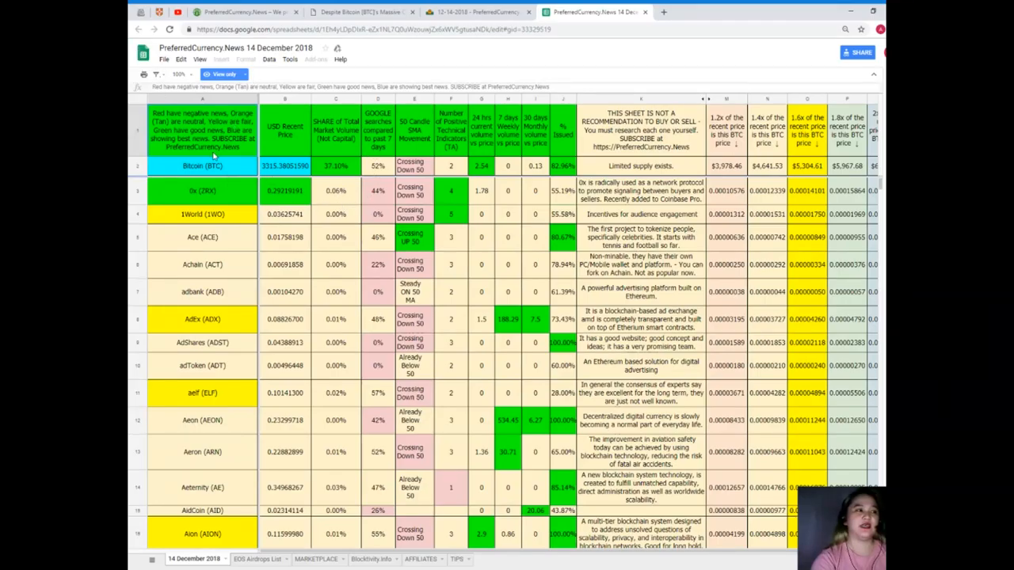
left_click(203, 166)
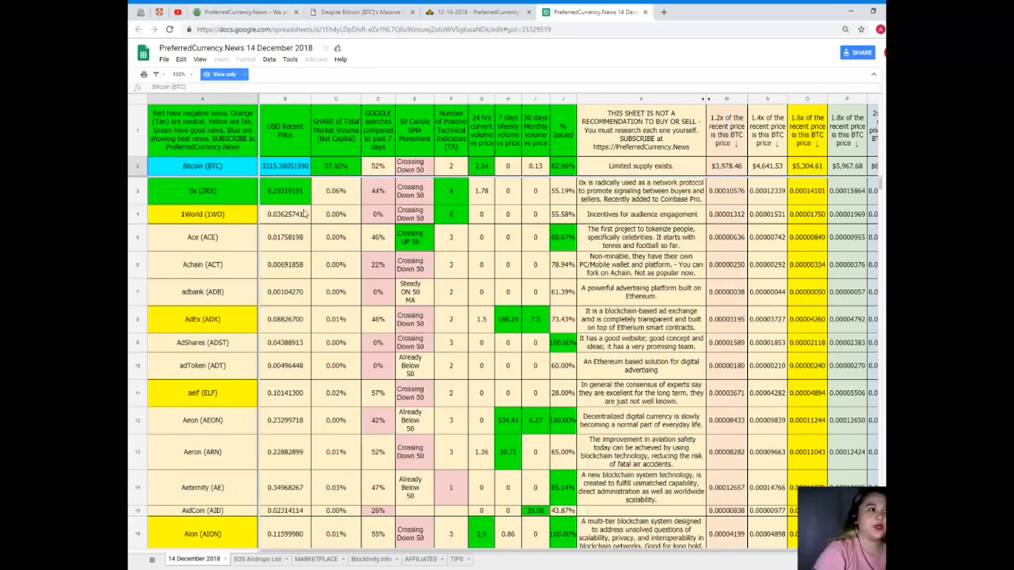
mouse_move(336, 277)
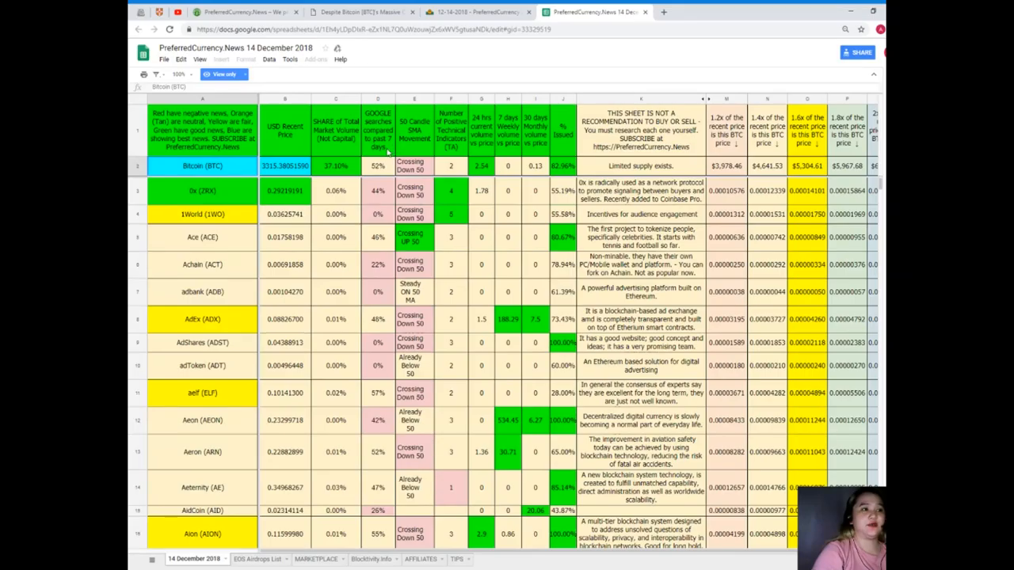
mouse_move(421, 184)
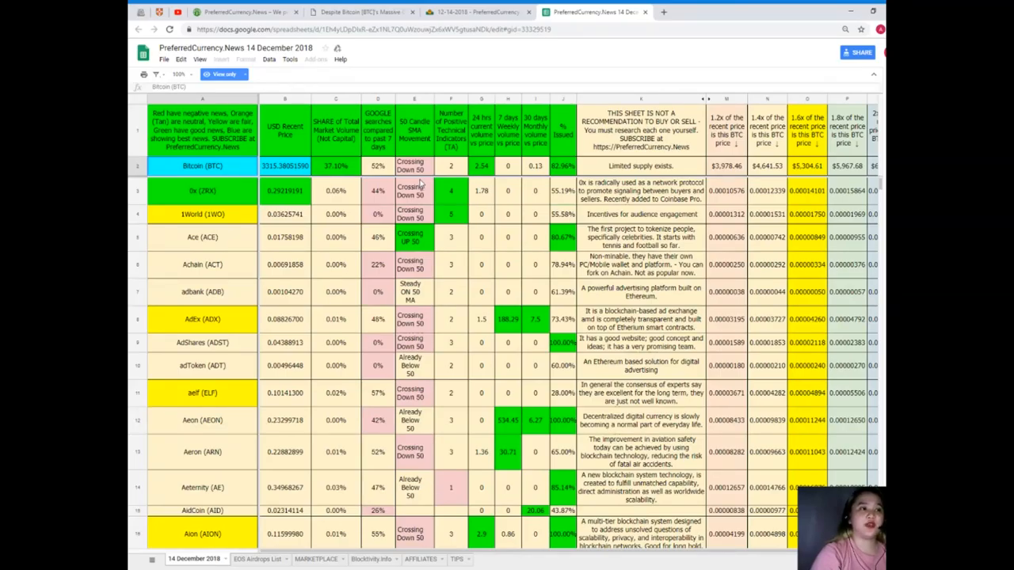
mouse_move(421, 183)
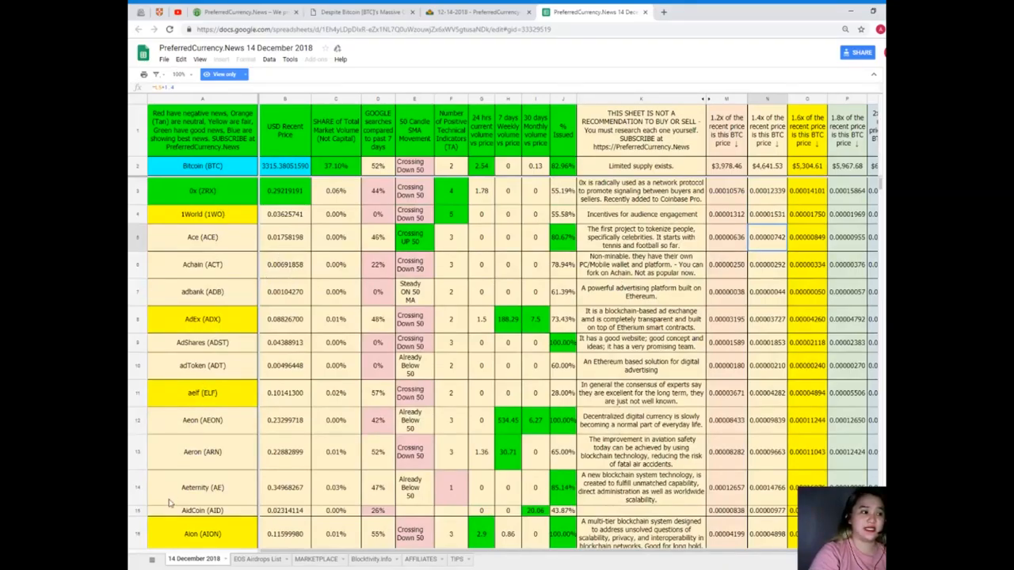
mouse_move(374, 537)
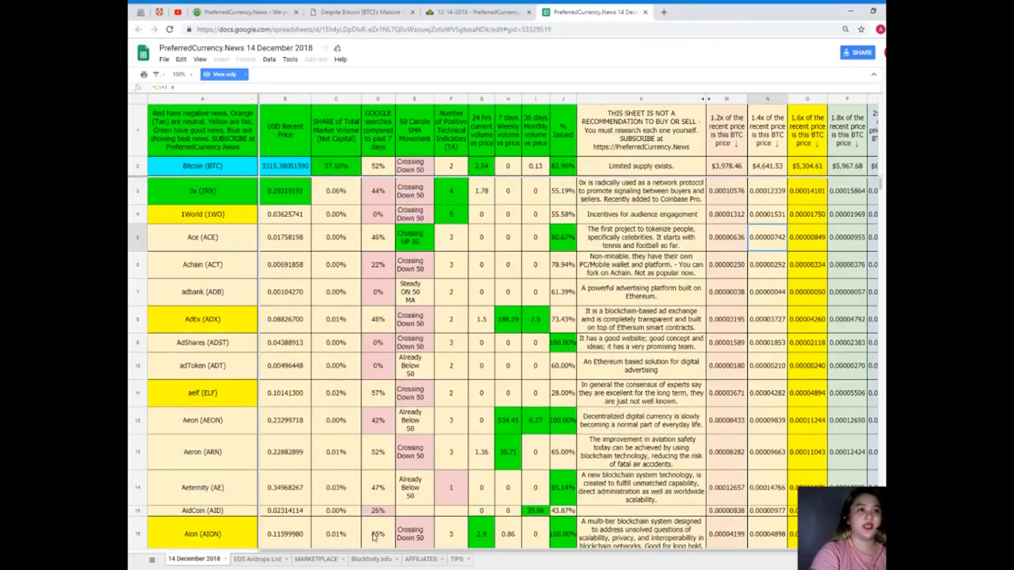
- Move down the research list via Find in sheet to the EOS (EOS) and Ethereum (ETH) rows
scroll("down", 3)
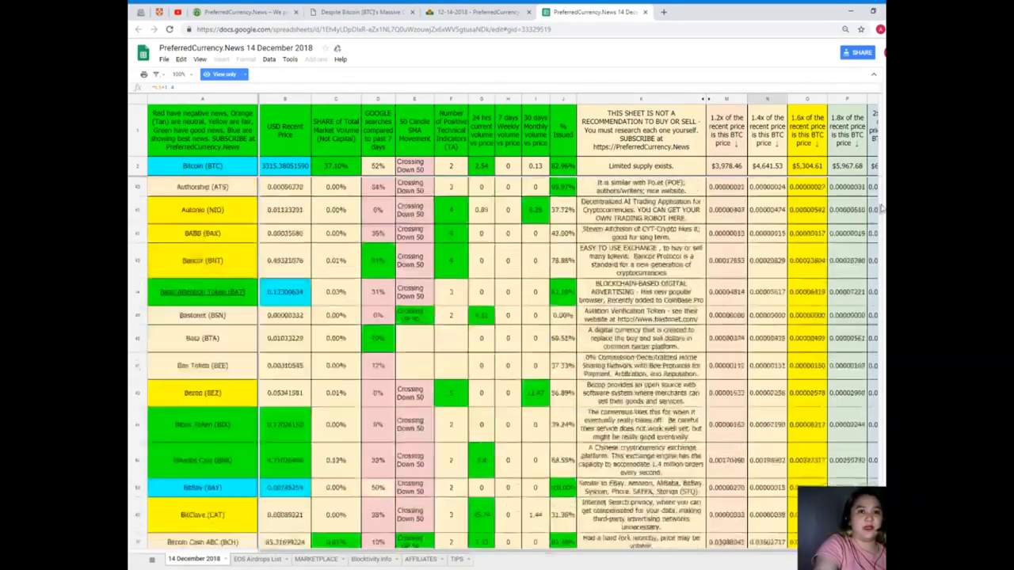
scroll("down", 3)
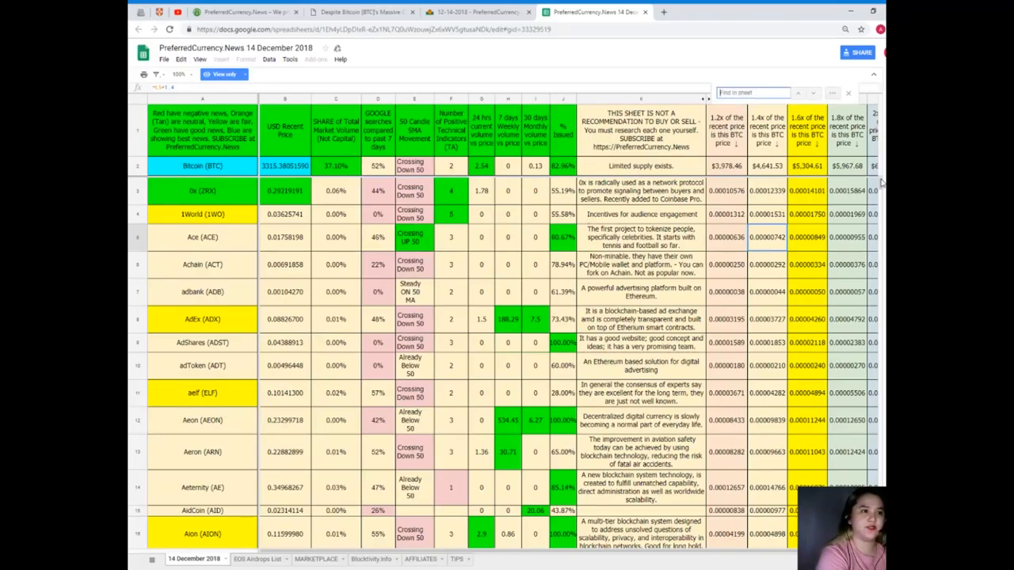
type("B")
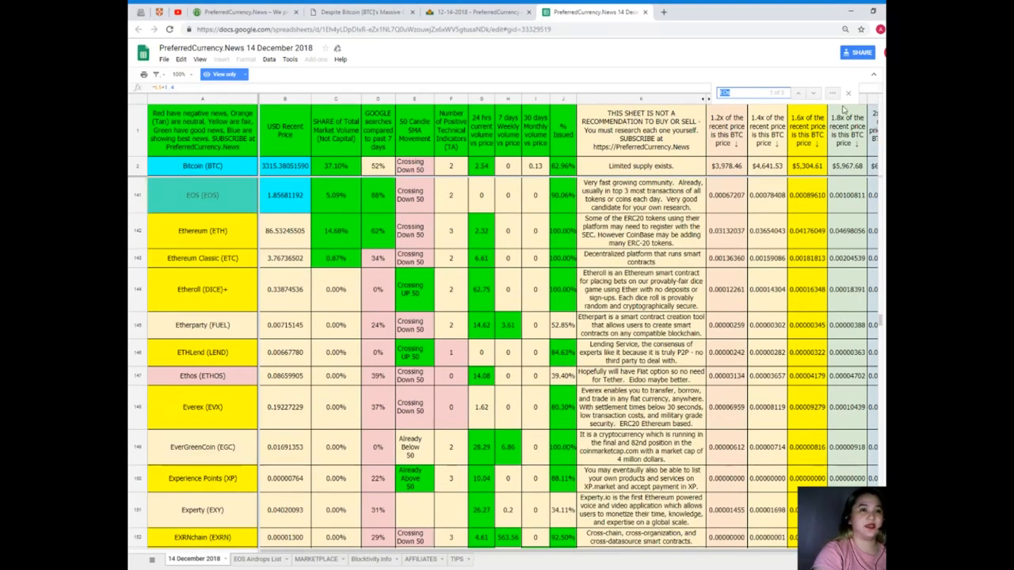
left_click(203, 194)
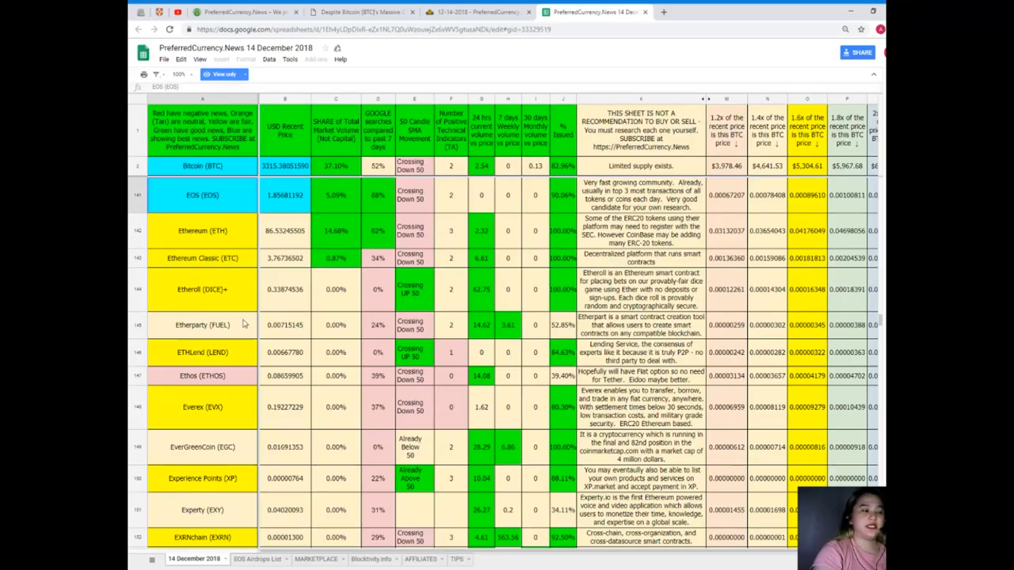
mouse_move(213, 451)
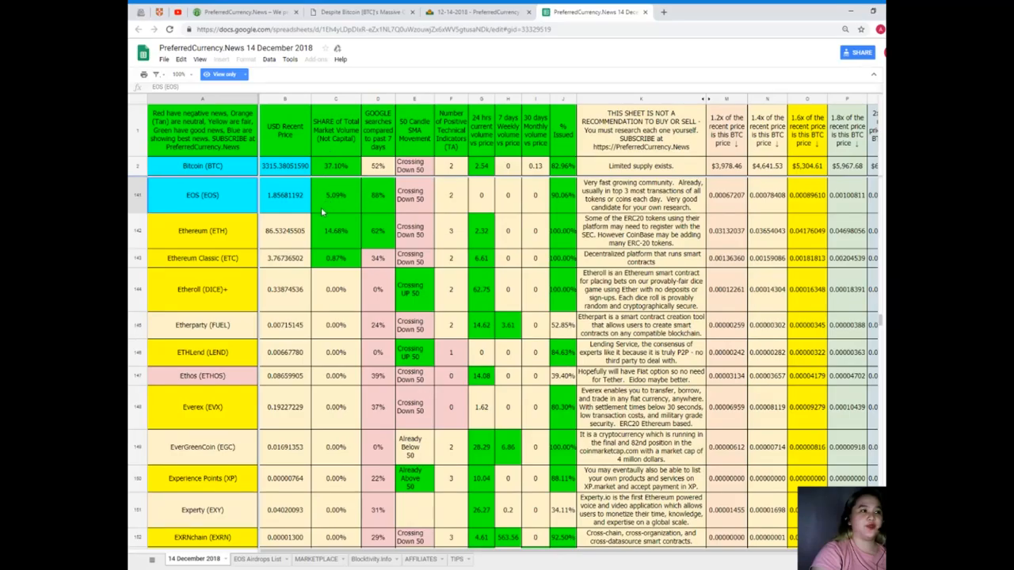
- Inspect figures in the EOS (EOS) row, then leave for the PreferredCurrency.News Subscribe Now section
left_click(336, 195)
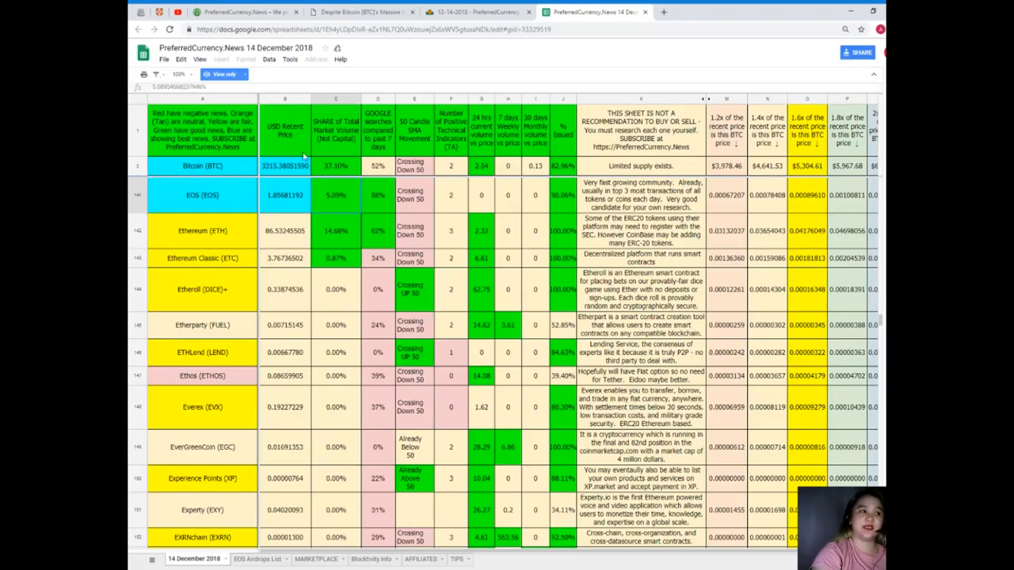
mouse_move(386, 190)
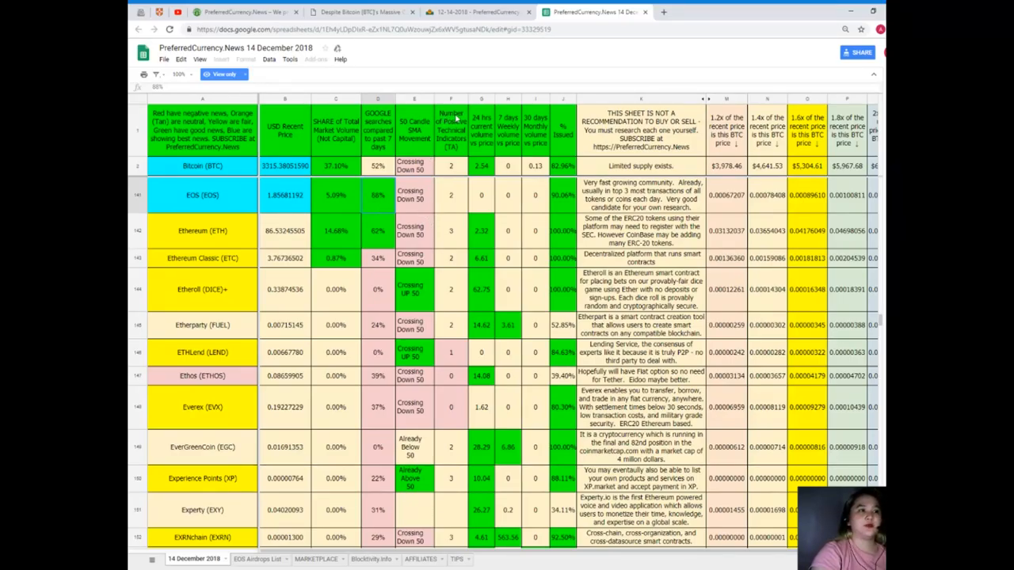
left_click(450, 195)
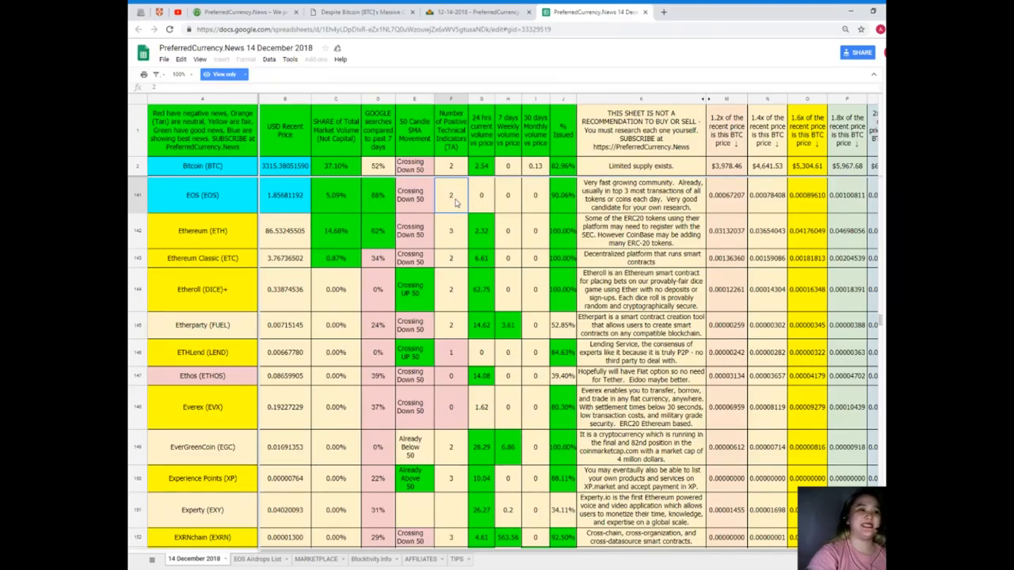
mouse_move(450, 323)
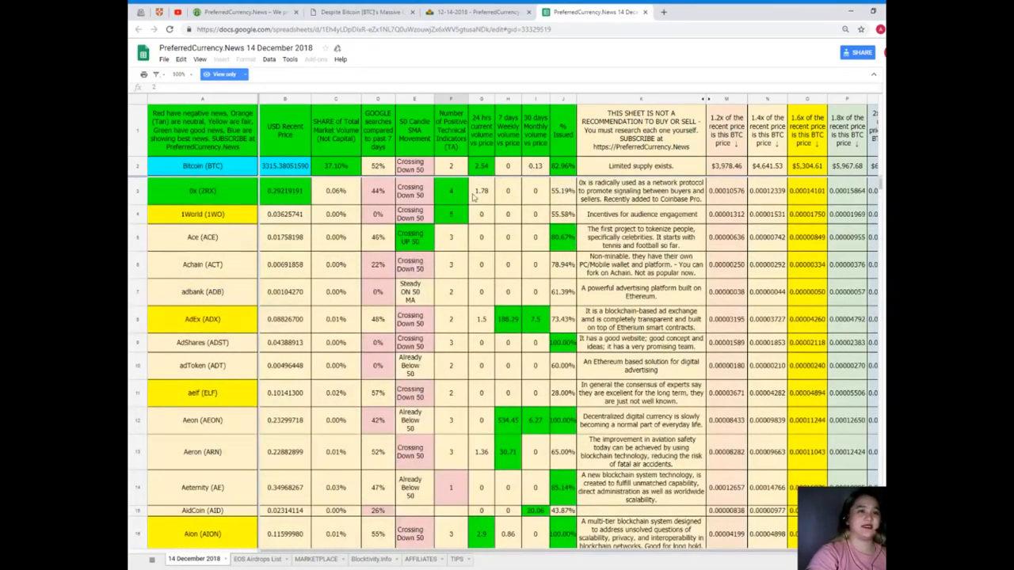
mouse_move(513, 190)
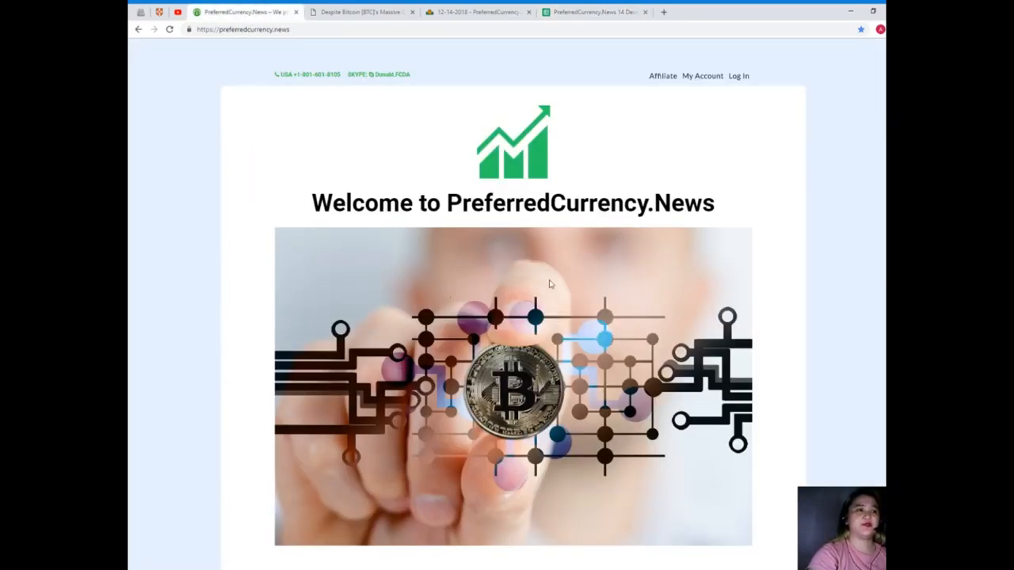
scroll("down", 3)
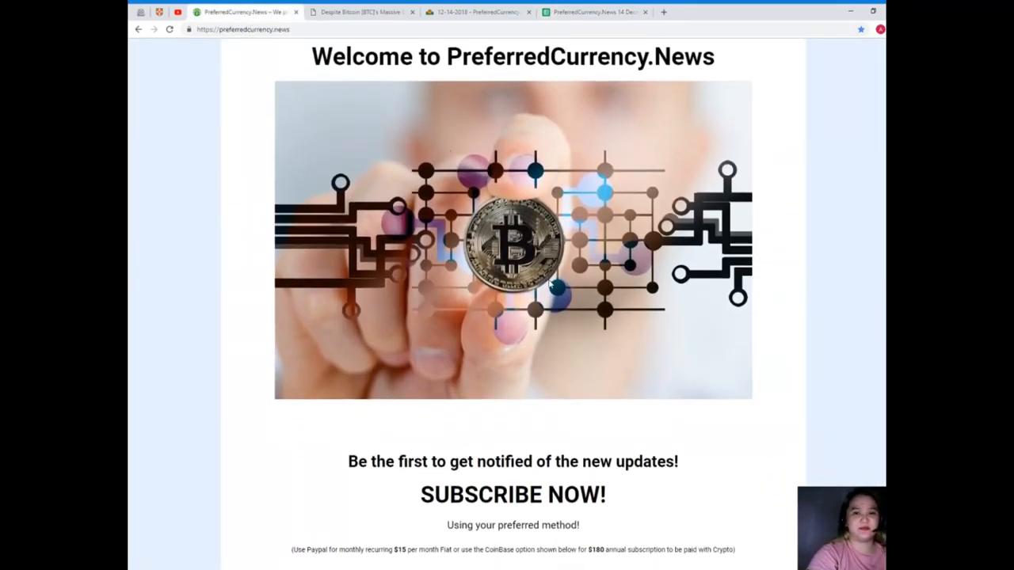